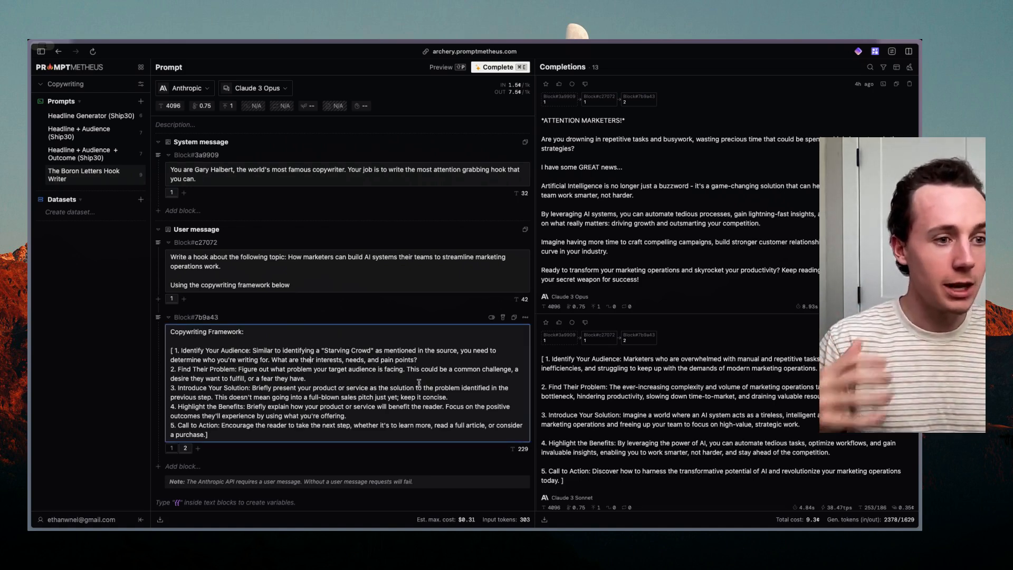
- Switch from Promptmetheus to the Amazon digital book library tab
key(cmd+tab)
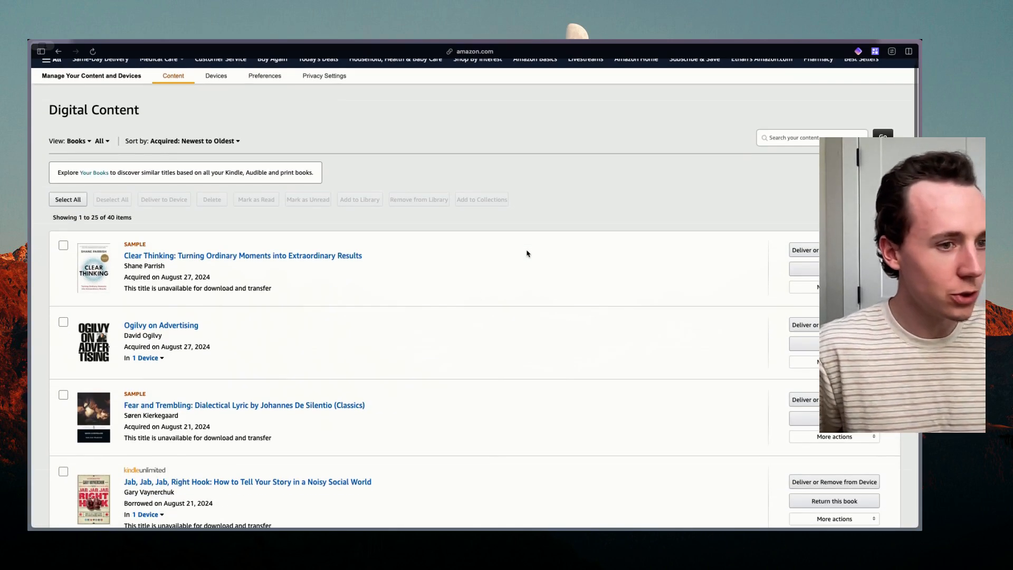
- Download Ogilvy on Advertising for USB transfer with the Kindle as target device
scroll(down, 3)
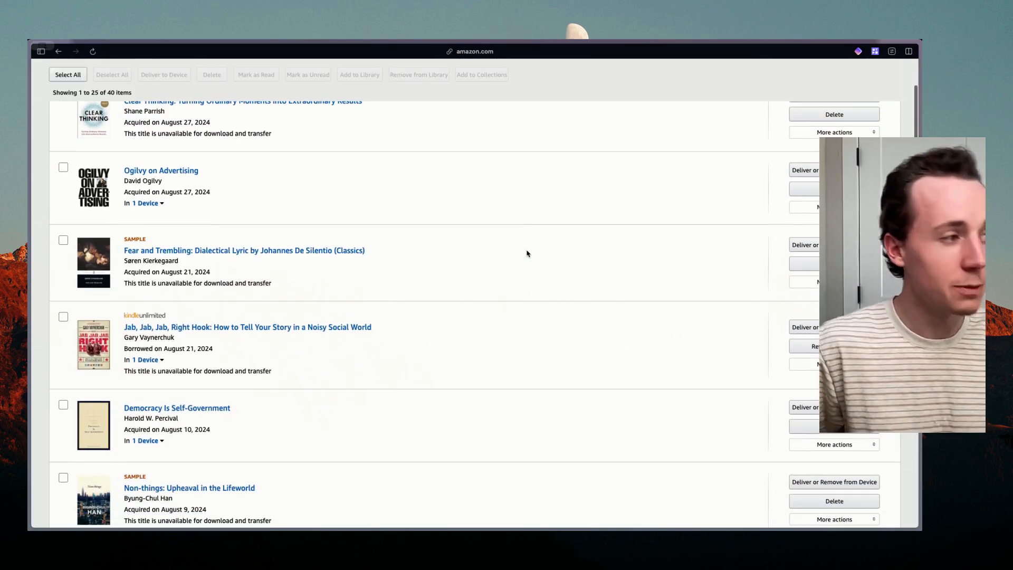
scroll(down, 3)
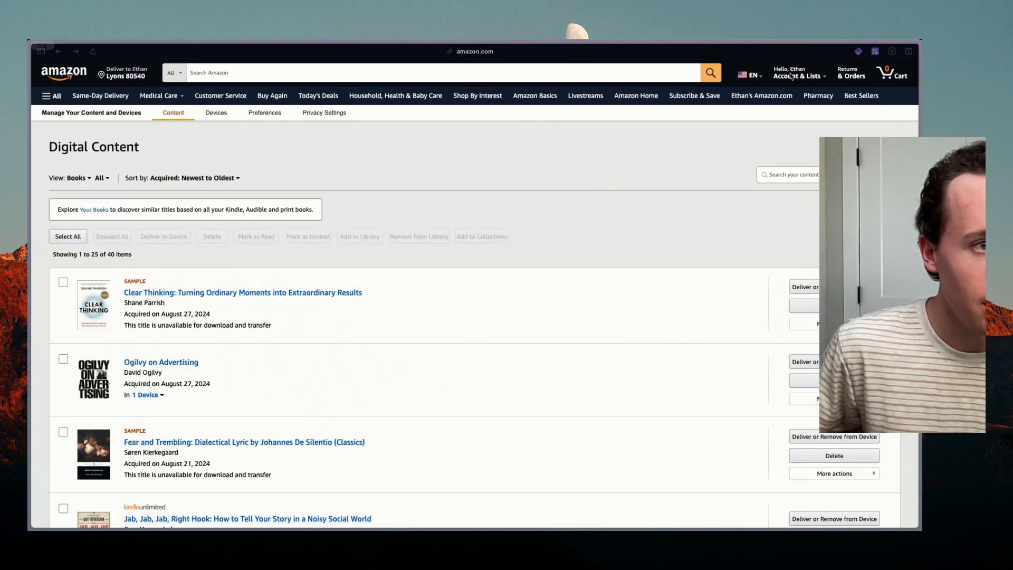
click(799, 72)
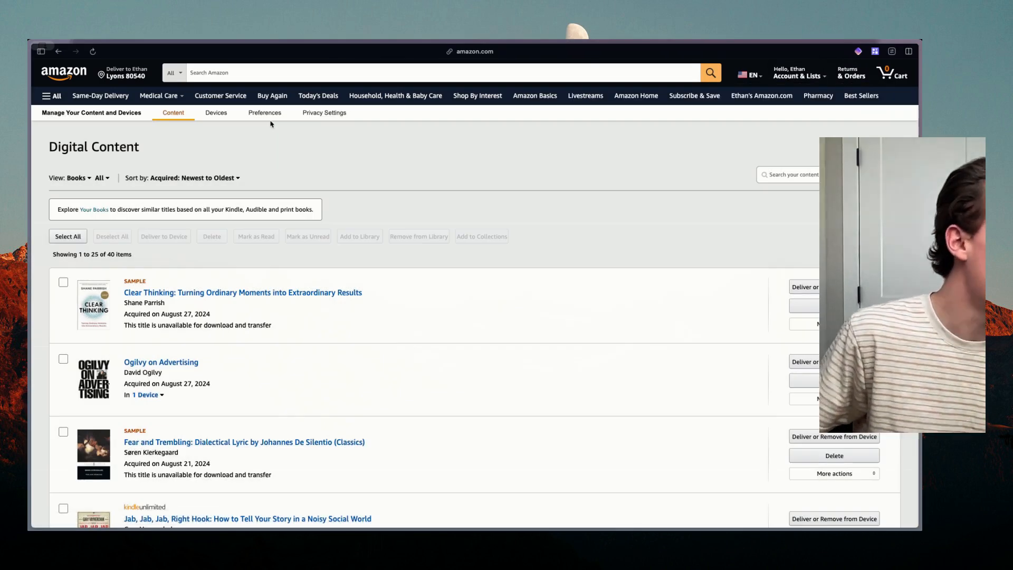
scroll(down, 3)
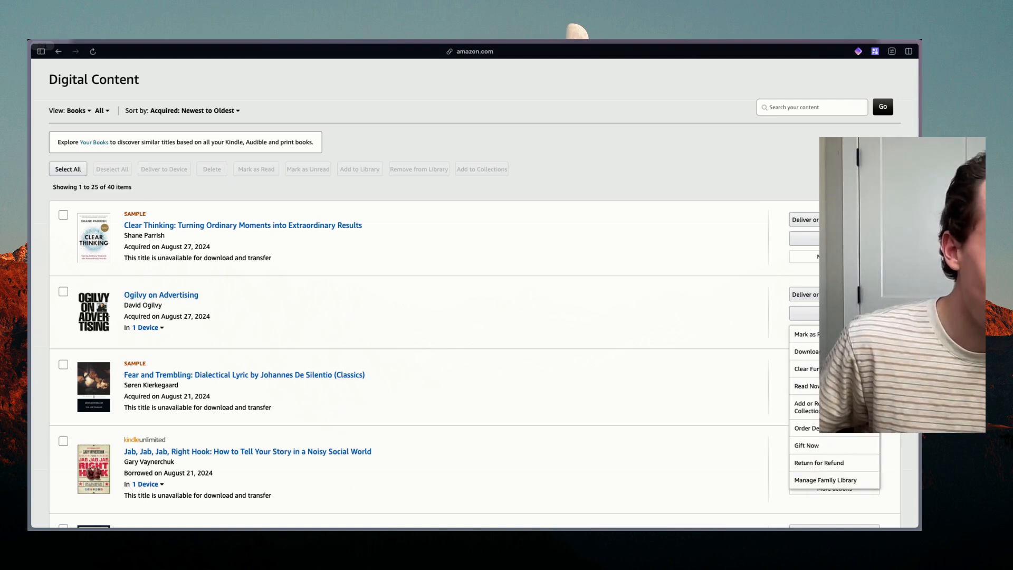
click(806, 351)
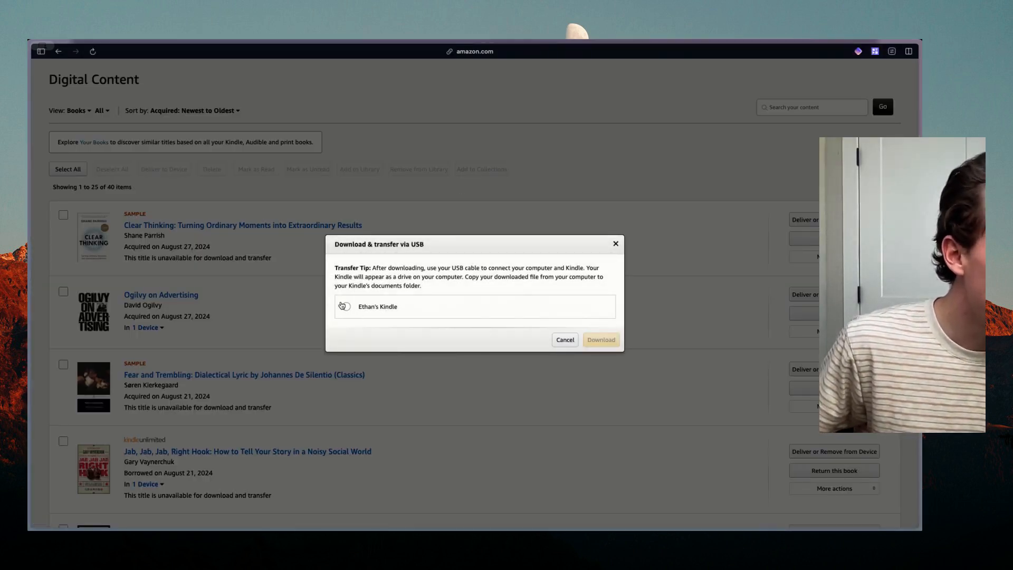
click(346, 306)
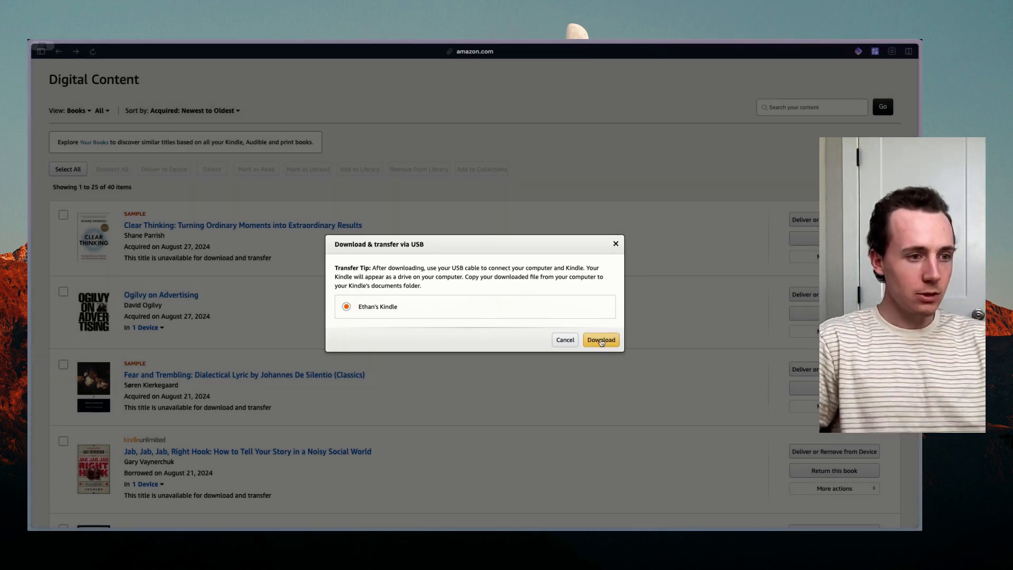
click(599, 340)
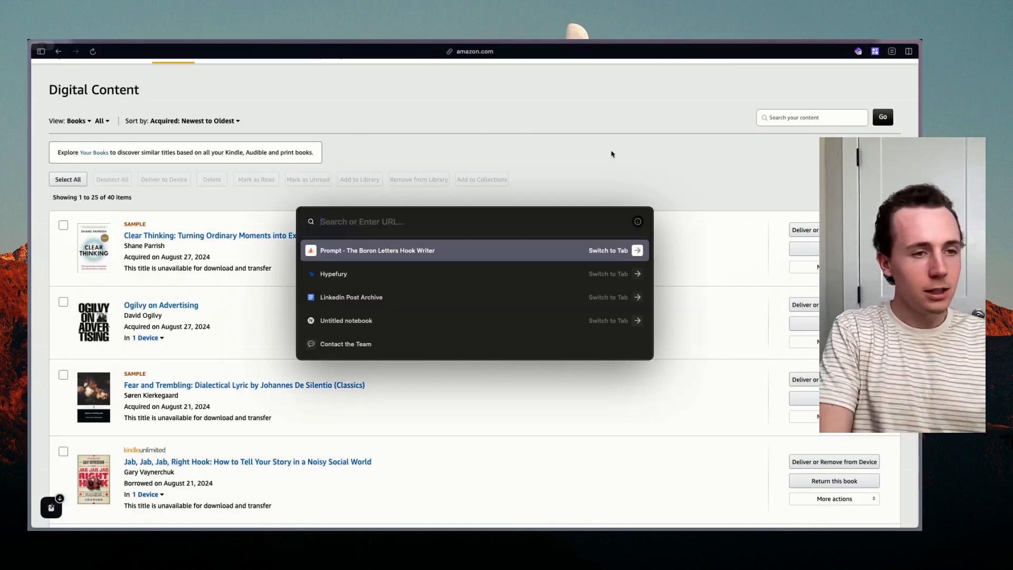
- Jump to the open CloudConvert ebook-to-TXT converter tab via the command bar (epub)
text(epub)
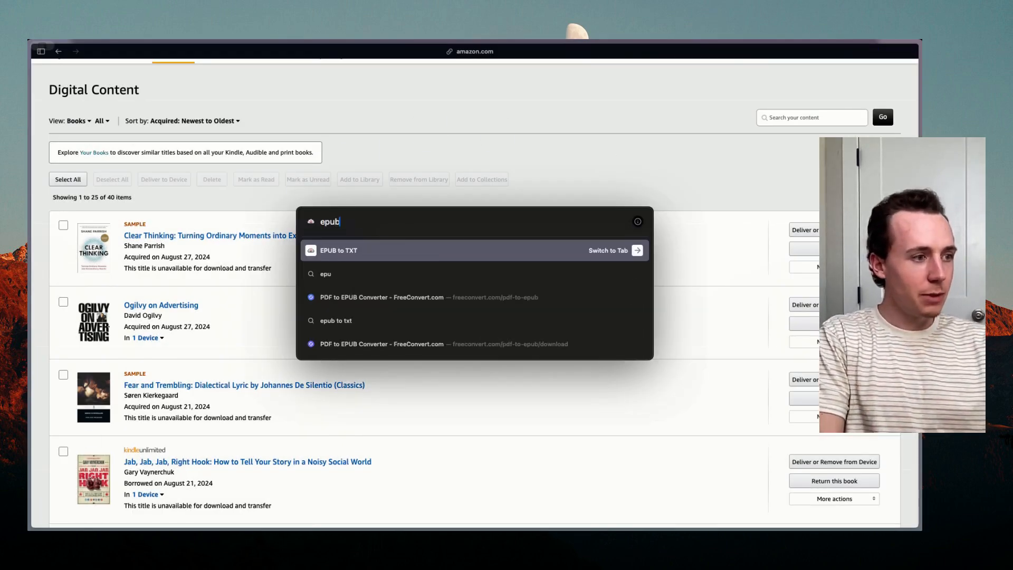
click(338, 250)
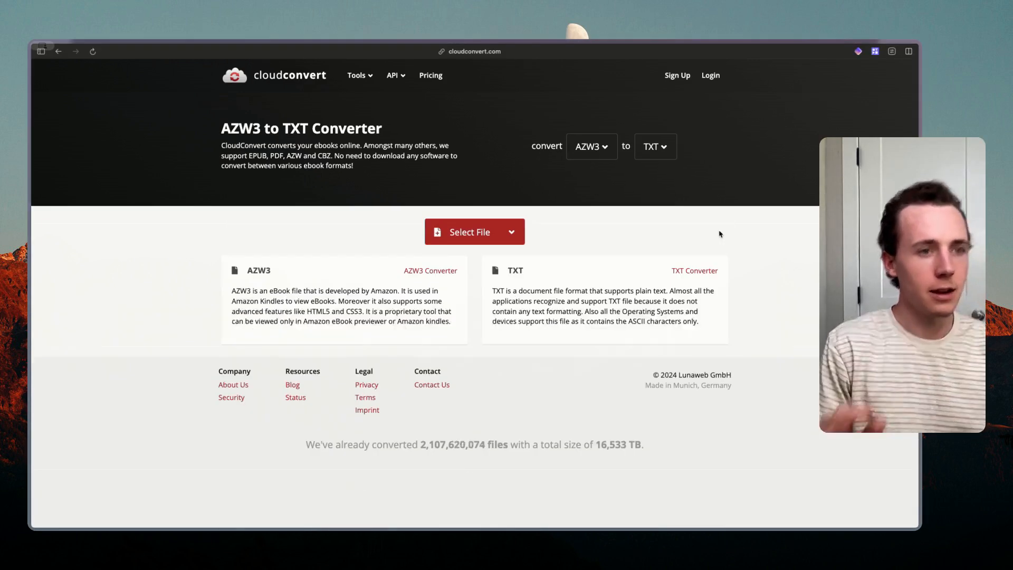
- Load Ogilvy on Advertising.azw3 from recent downloads and start its conversion to TXT
click(41, 51)
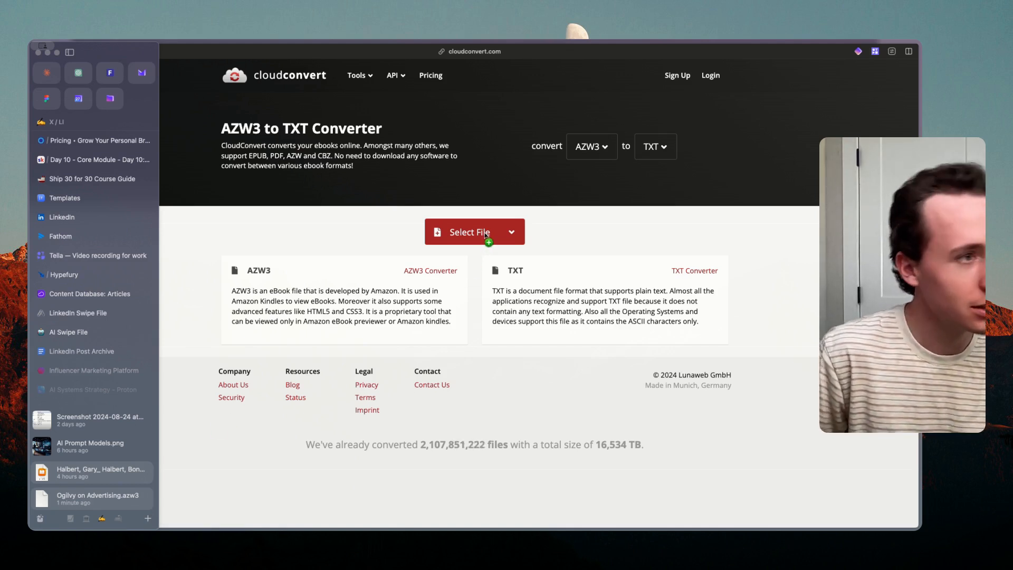
click(468, 233)
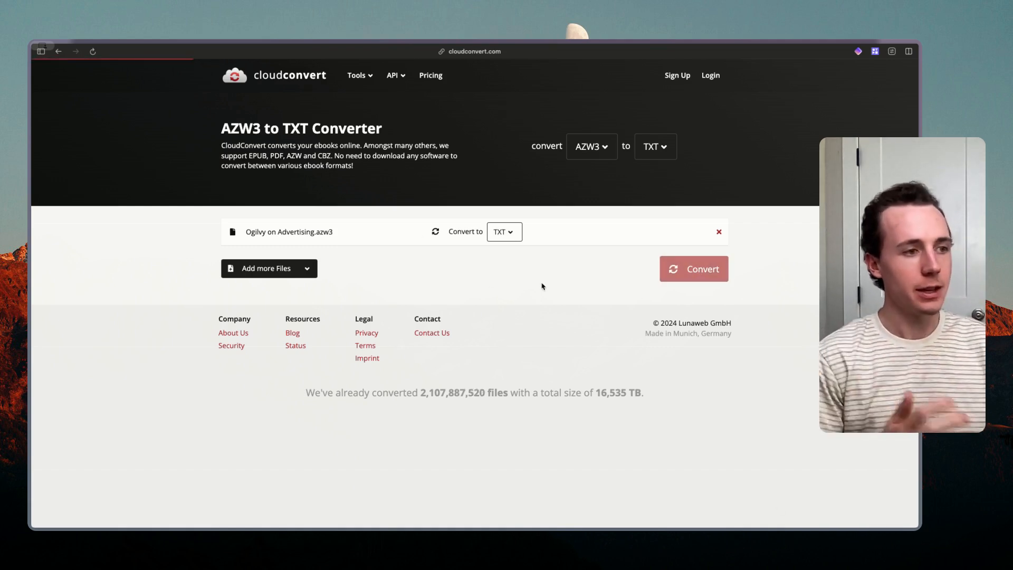
click(692, 269)
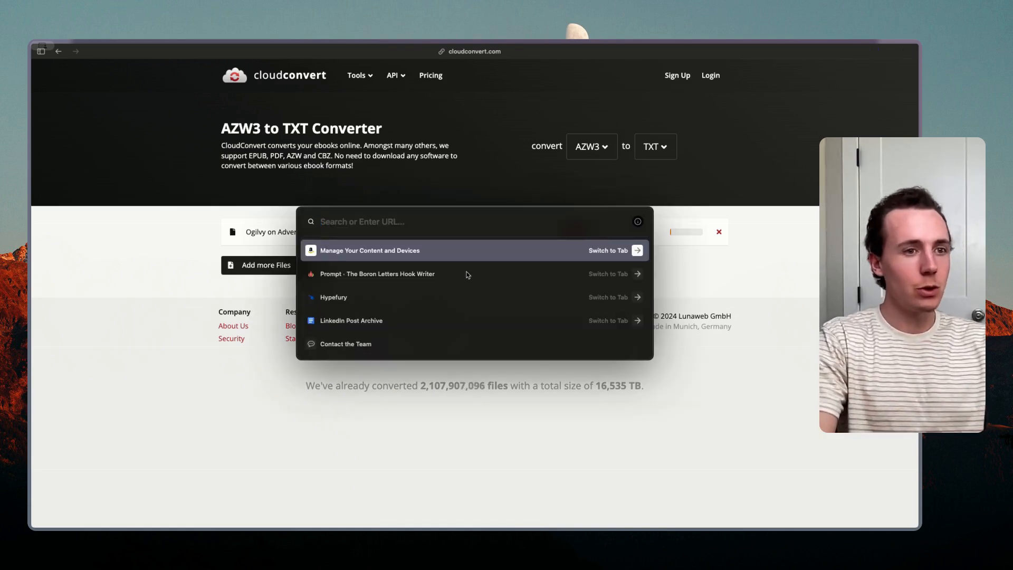
- Go to NotebookLM via the command bar and create a new empty notebook
text(notebooklm.google.com)
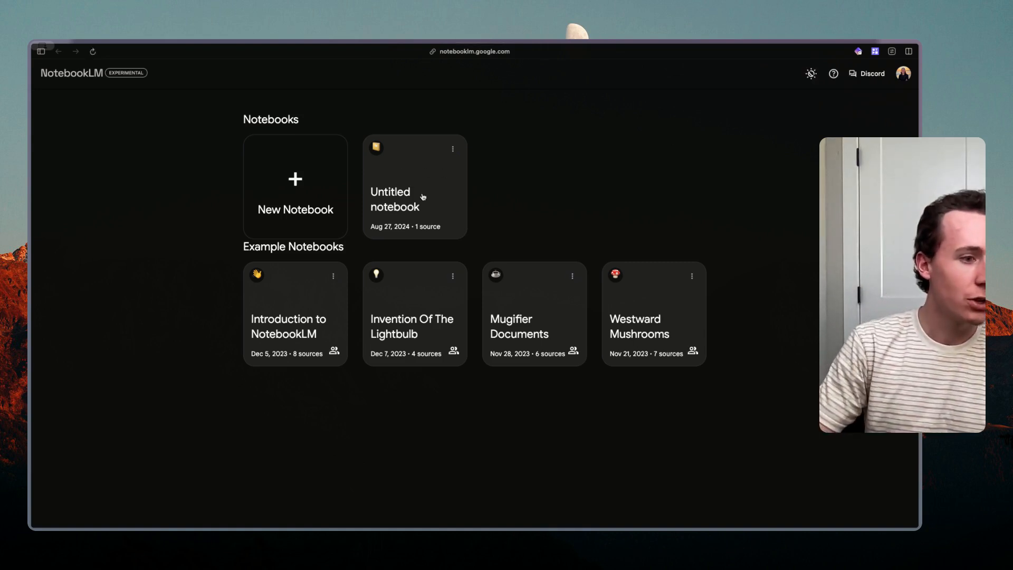
mouse_move(450, 194)
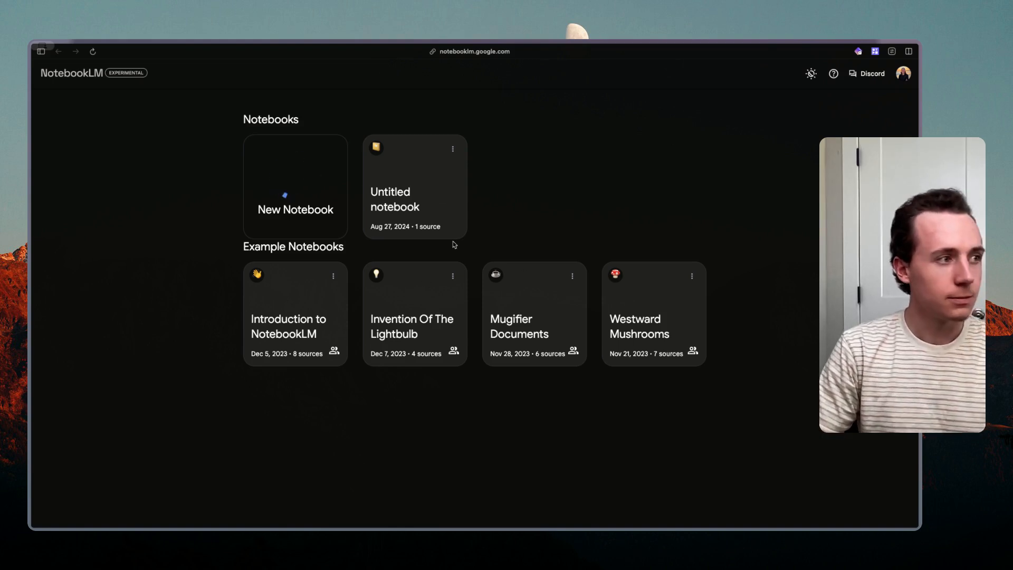
click(414, 188)
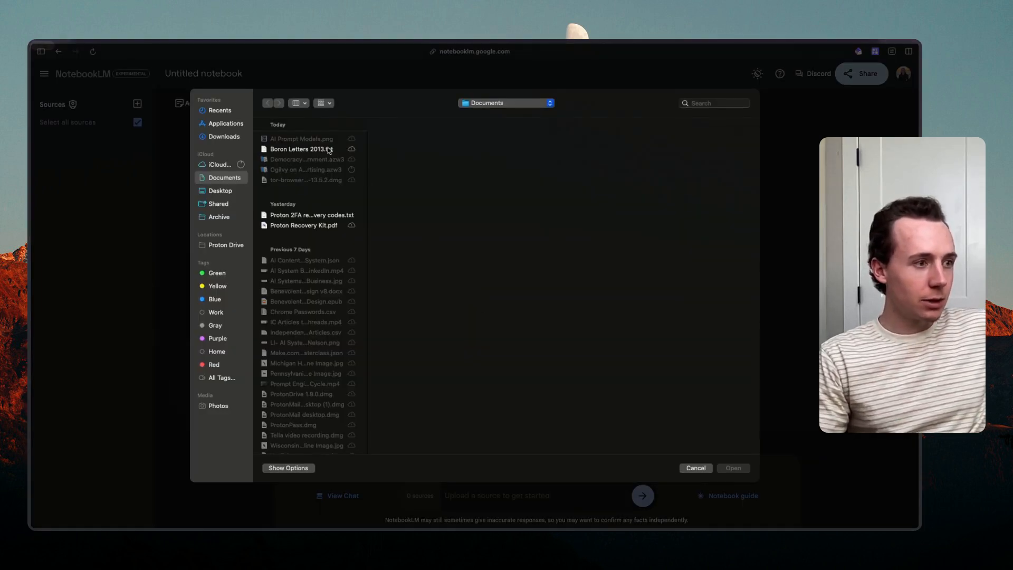
- Browse Boron Letters 2013.txt, Proton Recovery Kit.pdf and Downloads, trying the Halbert epub
click(300, 149)
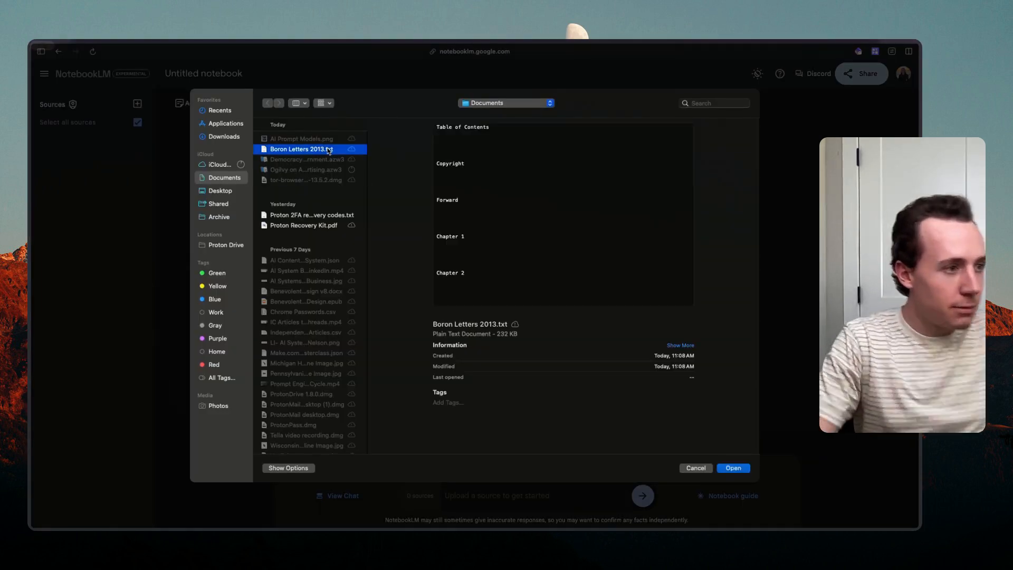
click(304, 225)
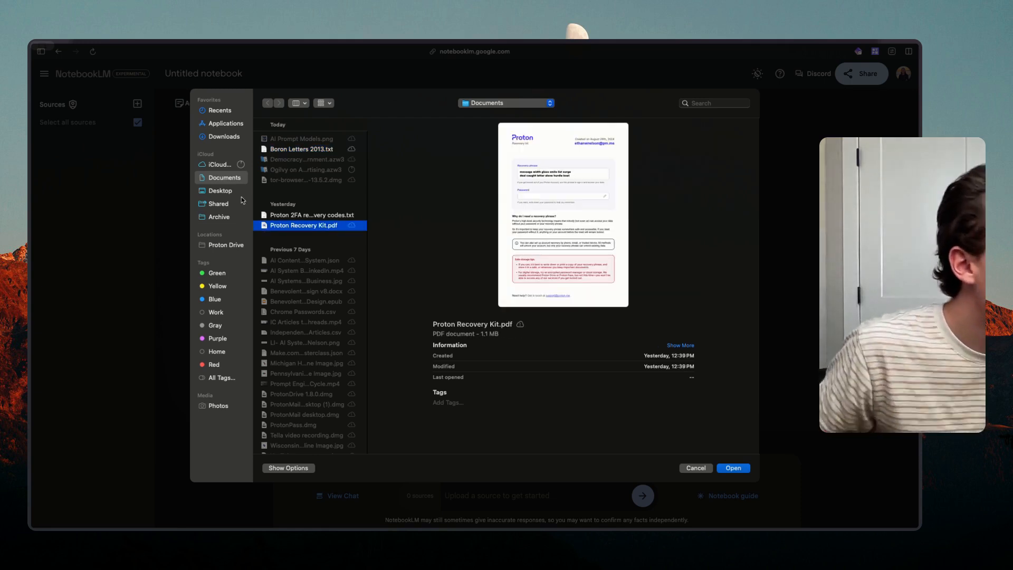
click(223, 136)
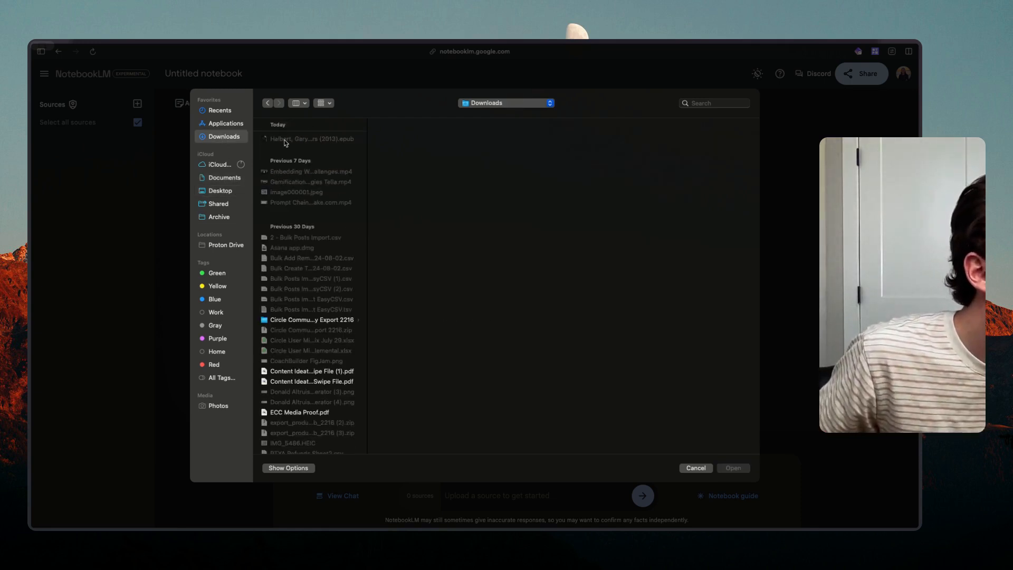
click(695, 468)
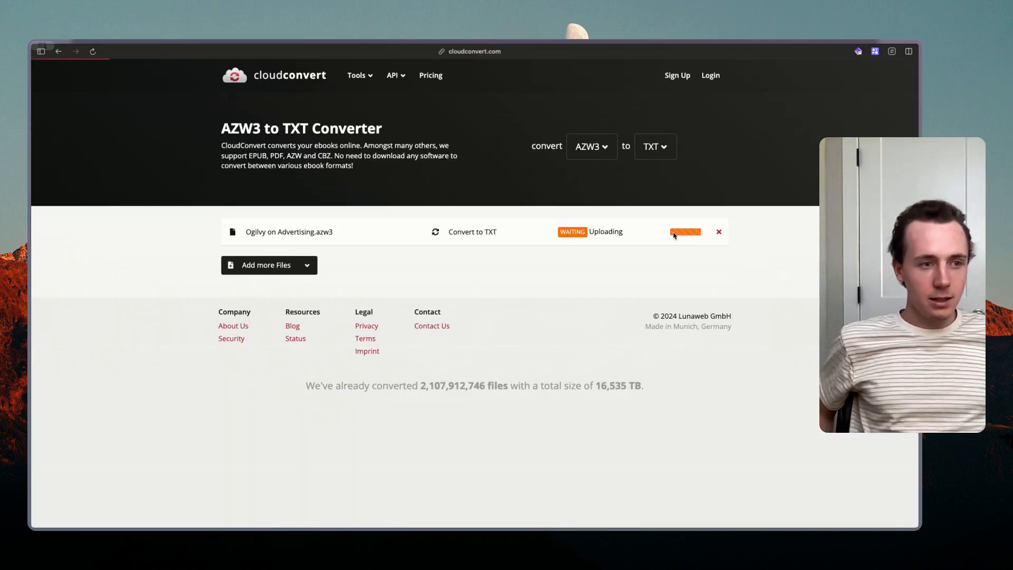
mouse_move(812, 244)
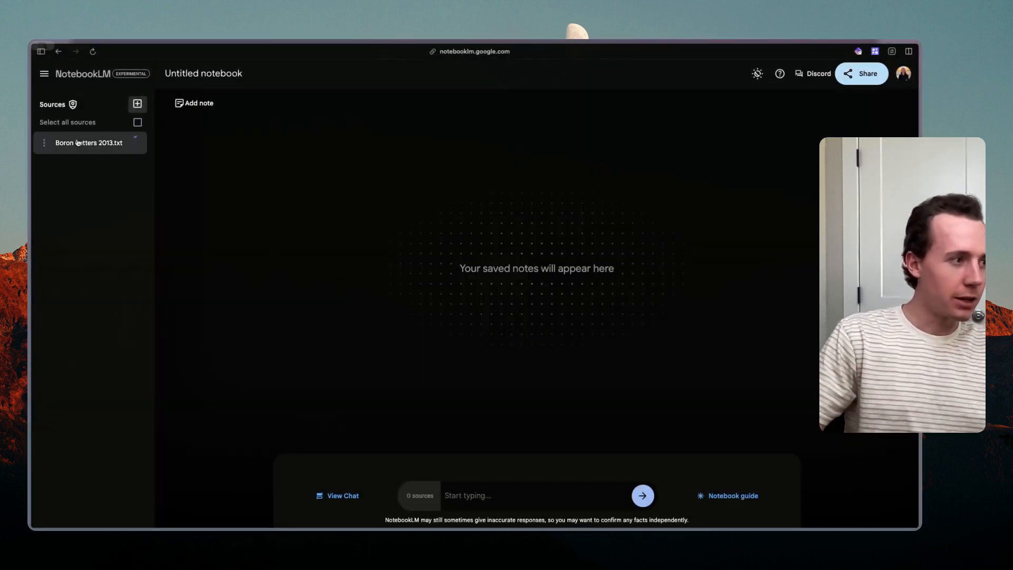
- With Boron Letters selected, ask to extract a framework for high-quality headlines and LinkedIn hooks
click(137, 122)
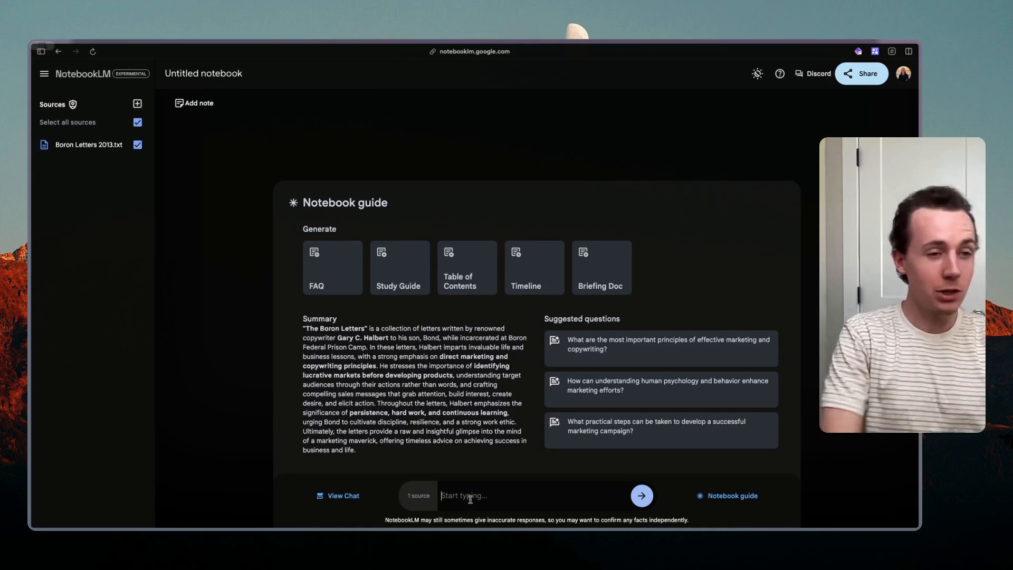
text(extract a key 8 step framework for)
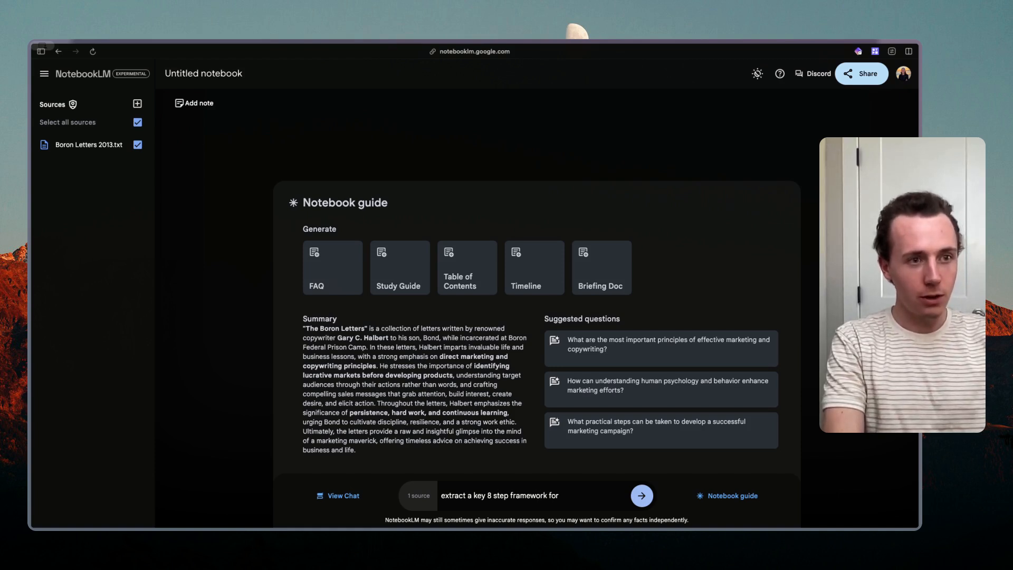
text(writing high quali)
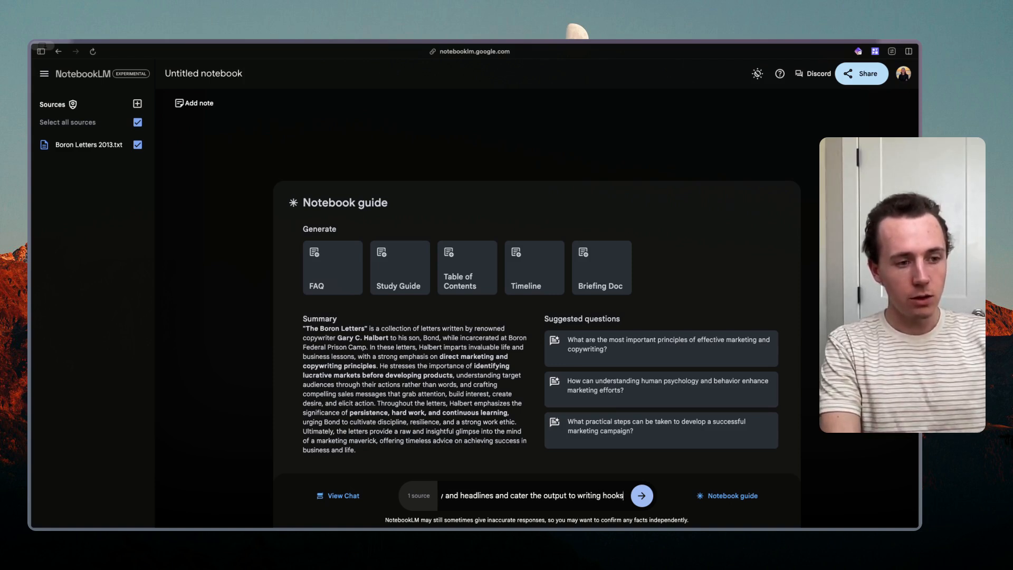
text(for linkedin)
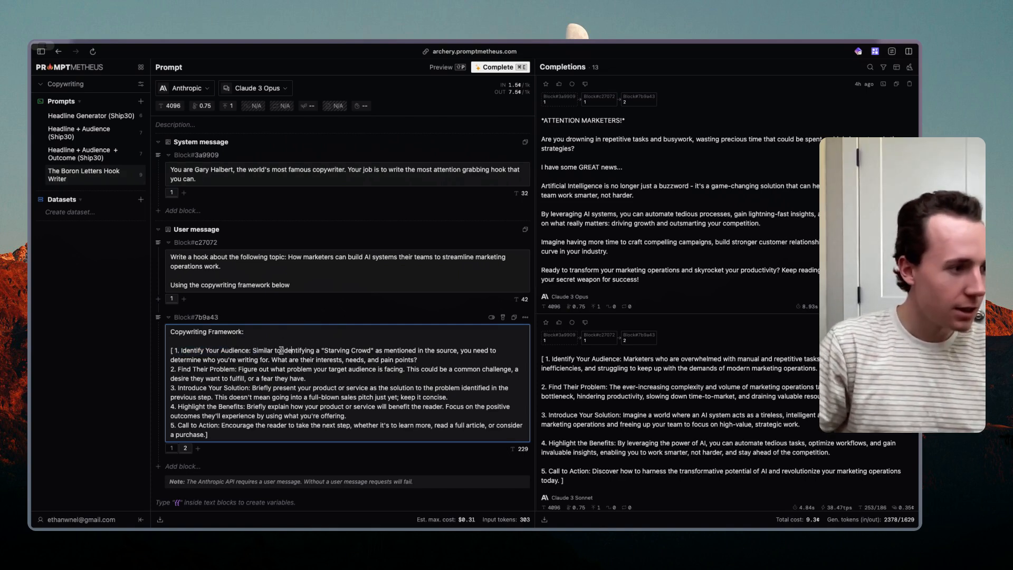
- Select the Copywriting Framework block text and run the prompt for new hook completions
drag(274, 351, 401, 350)
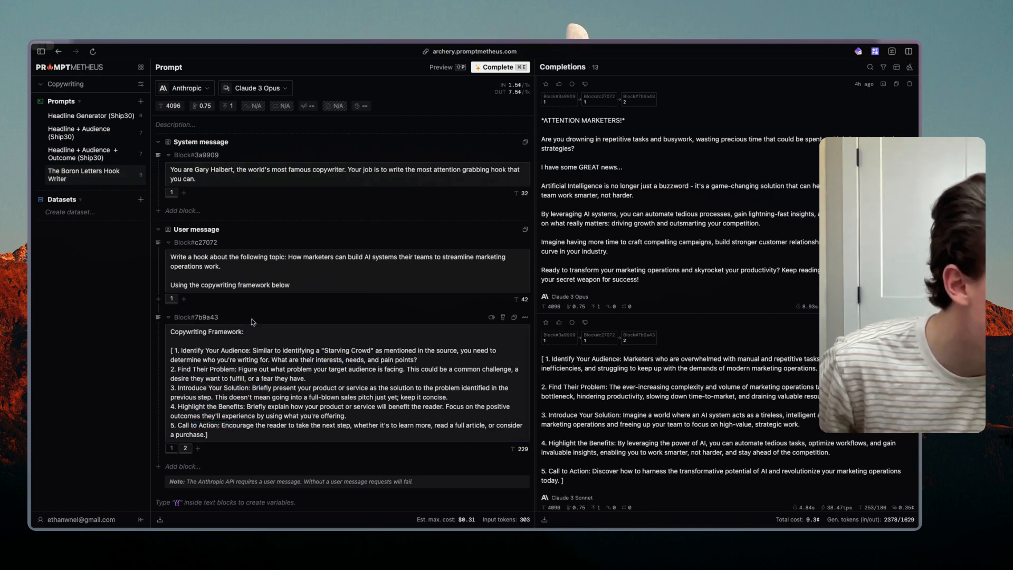
click(258, 394)
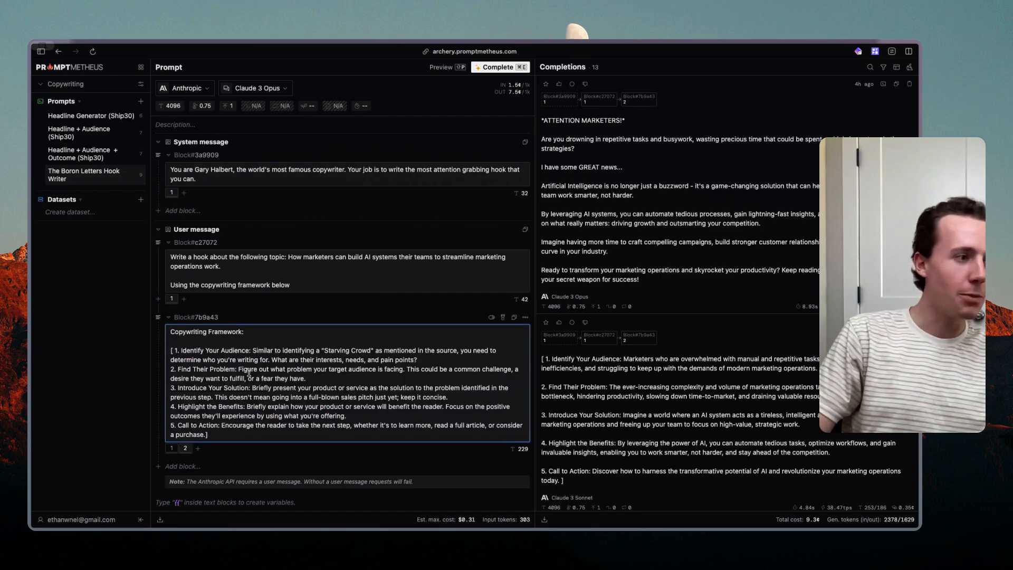
double_click(206, 332)
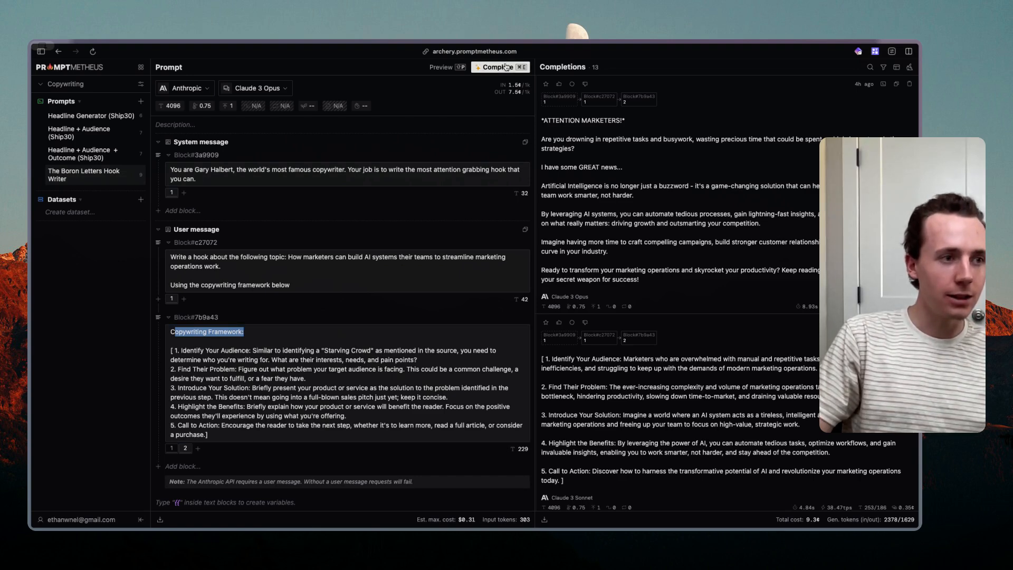
click(499, 66)
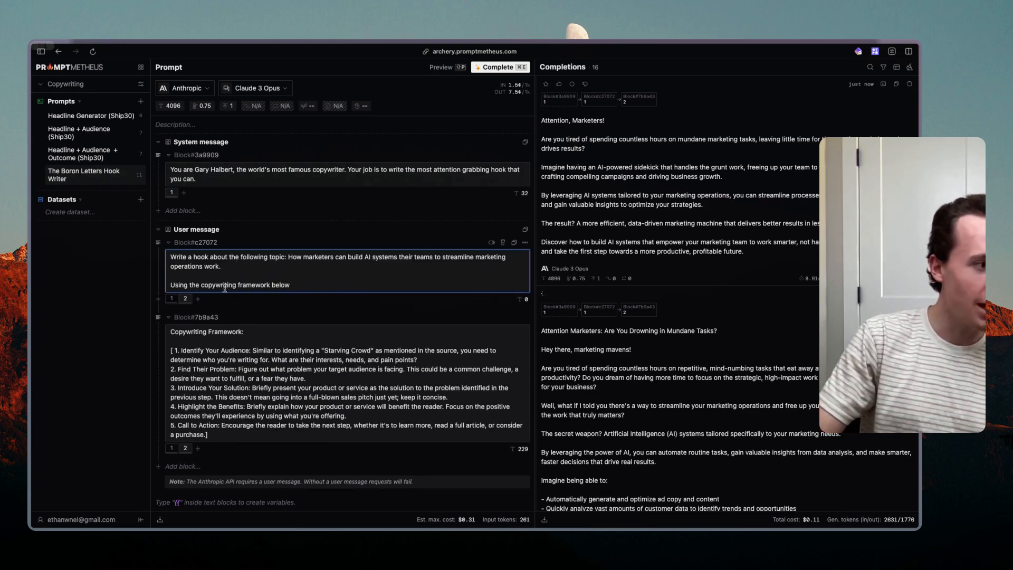
- Add instructions to think through each framework step for the audience and topic, then write a one-liner headline
text(Use the fr)
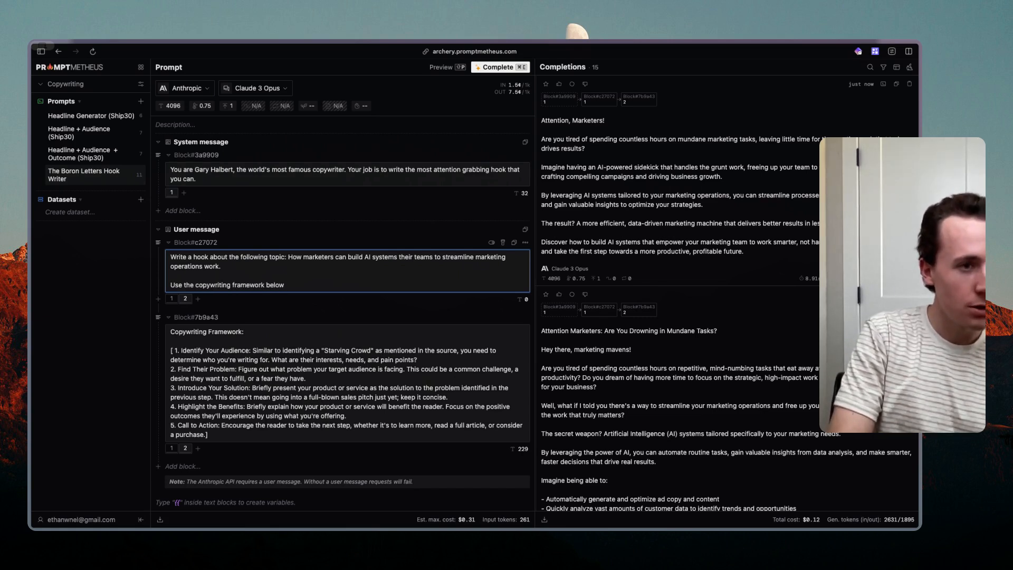
text(to think through each of these questions base)
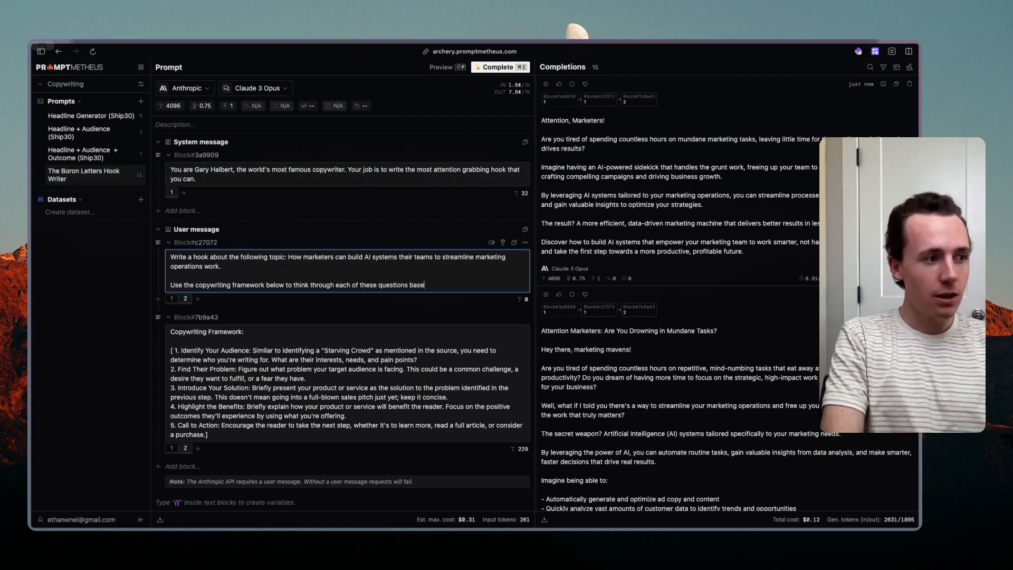
text(d on the target audience and)
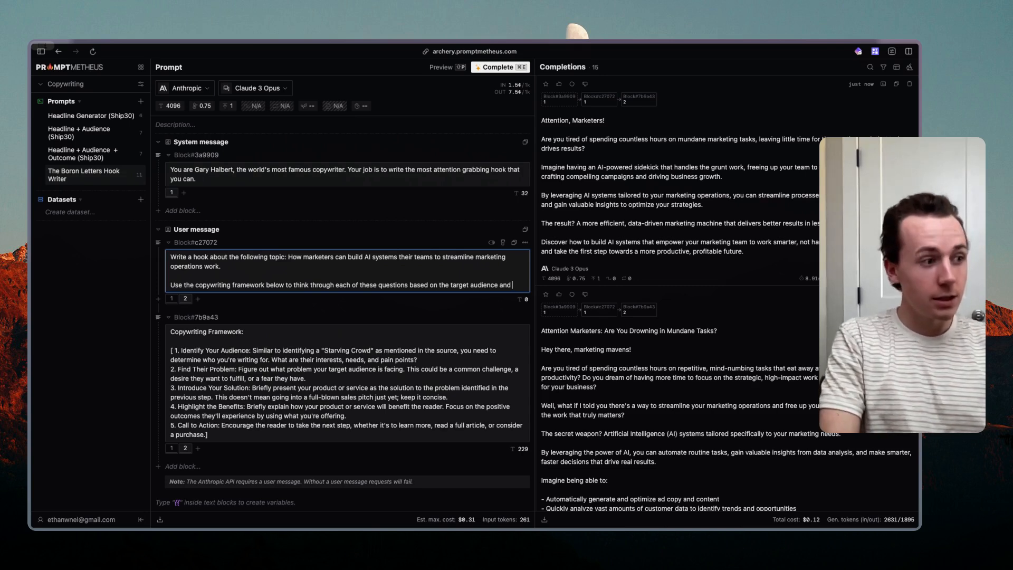
text(topic tabove and write)
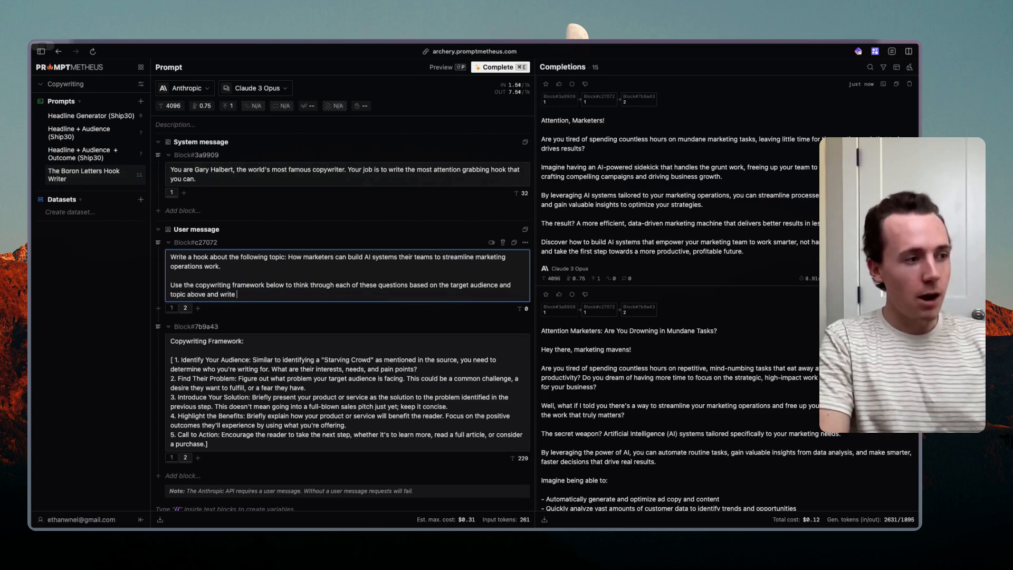
text(a one liner h)
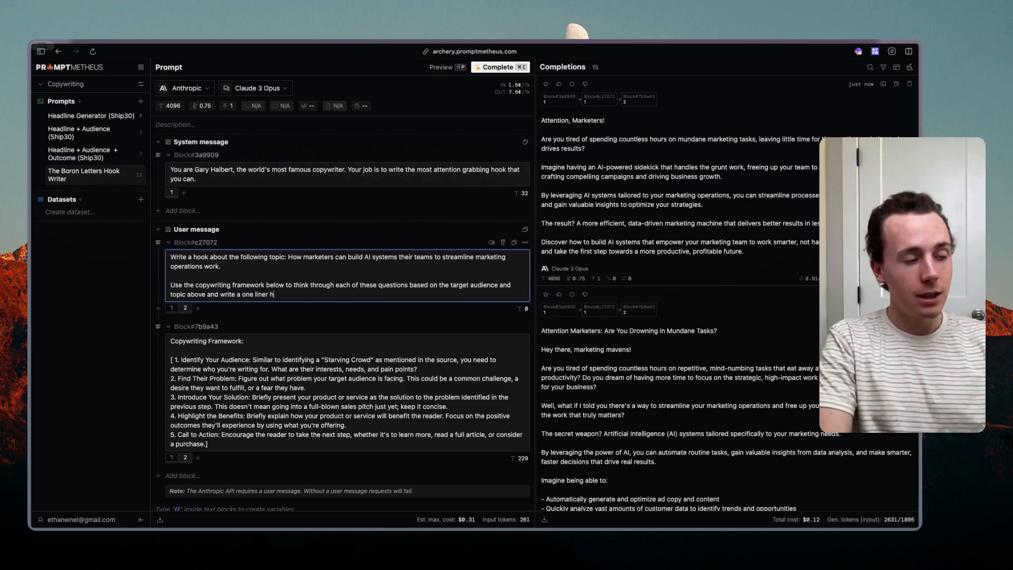
text(eadline afte)
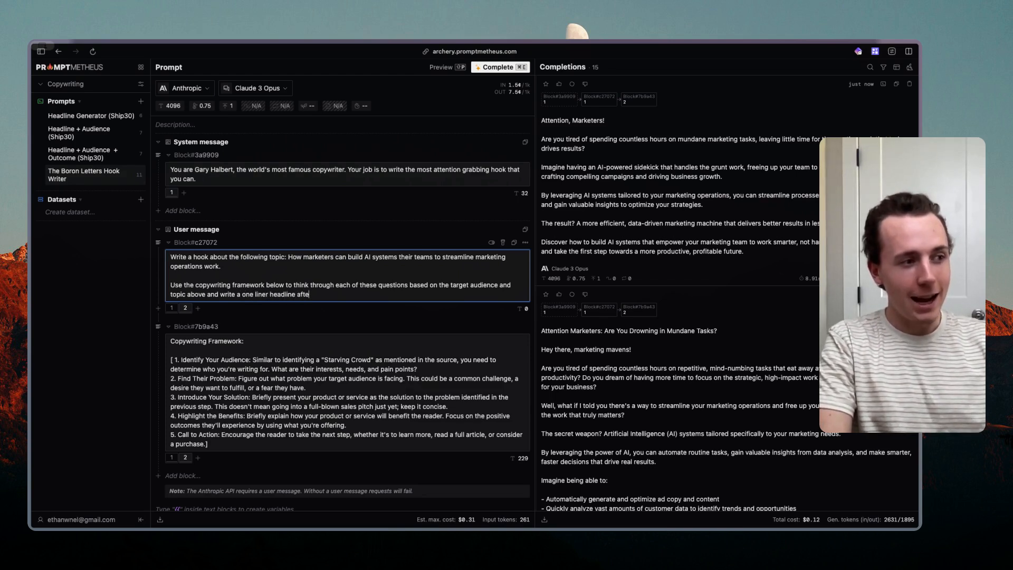
text(going through t)
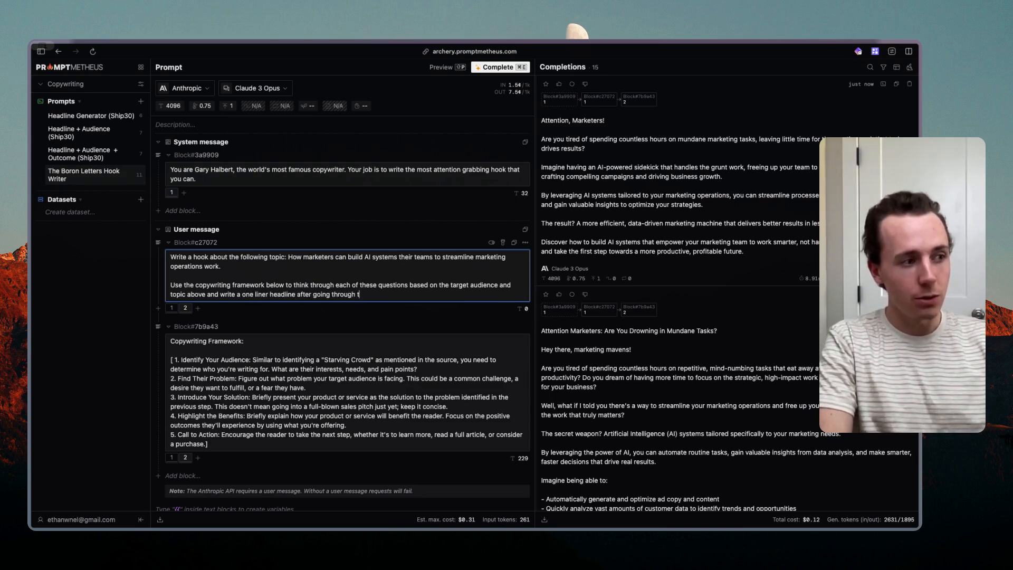
text(his)
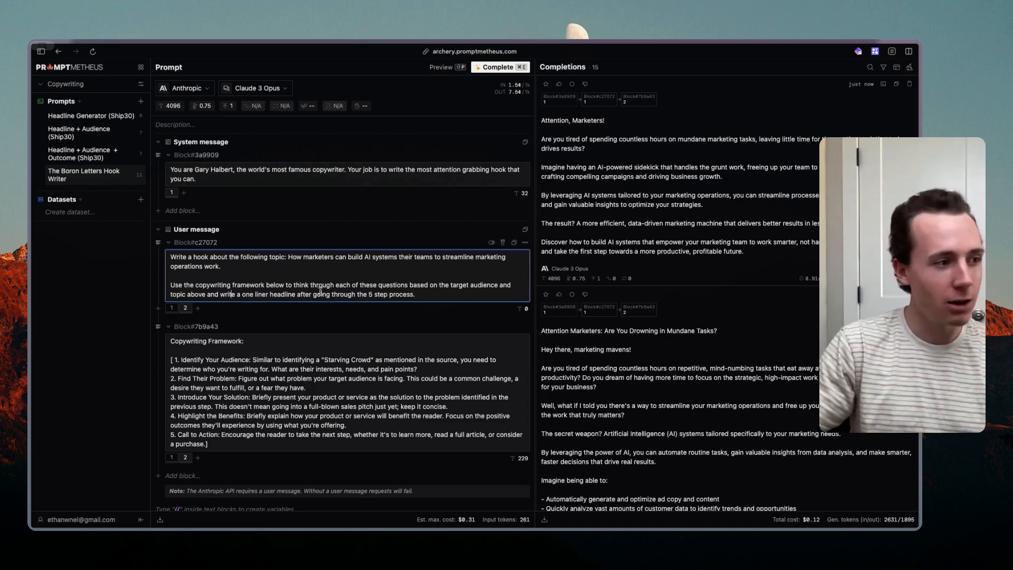
- Replace the closing phrase with 'using the result of running through the 5 step framework below'
drag(297, 294, 416, 294)
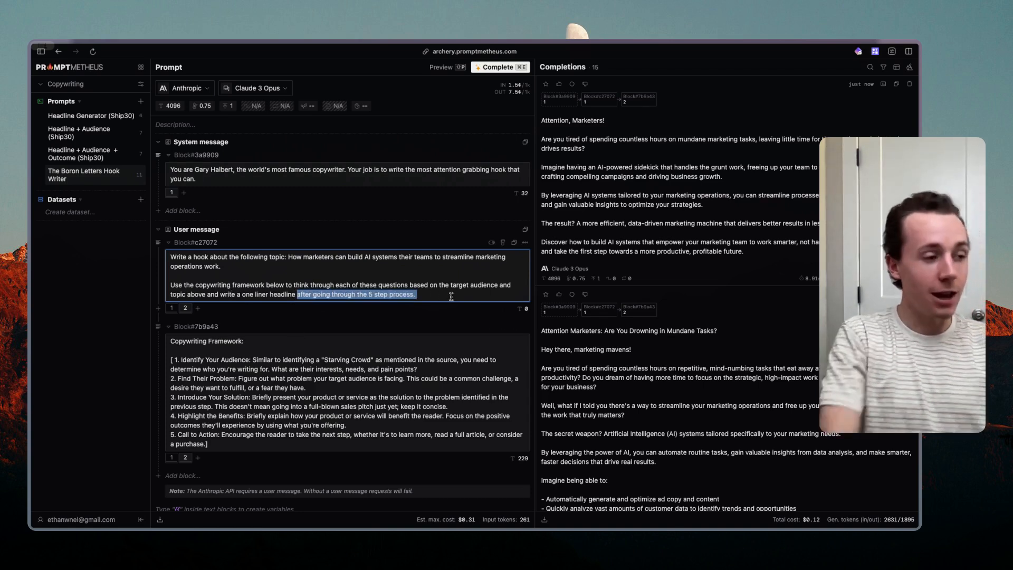
text(using the)
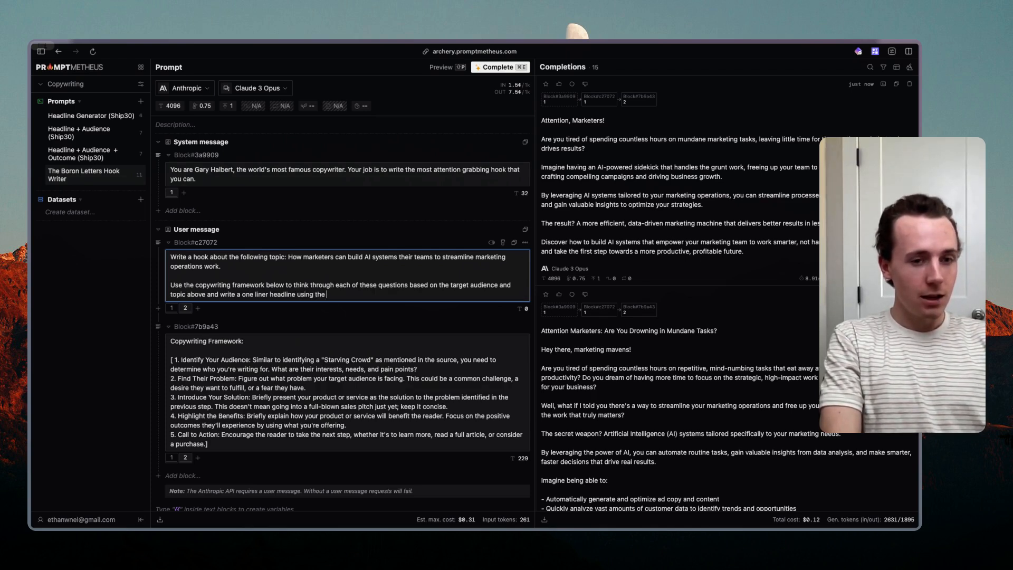
text(result of r)
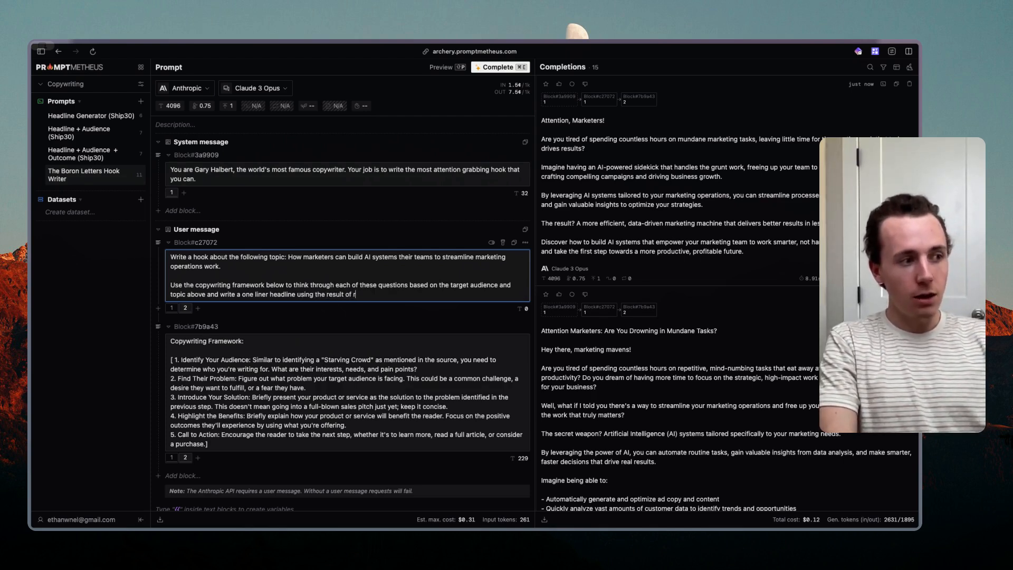
text(unning through the 5 s)
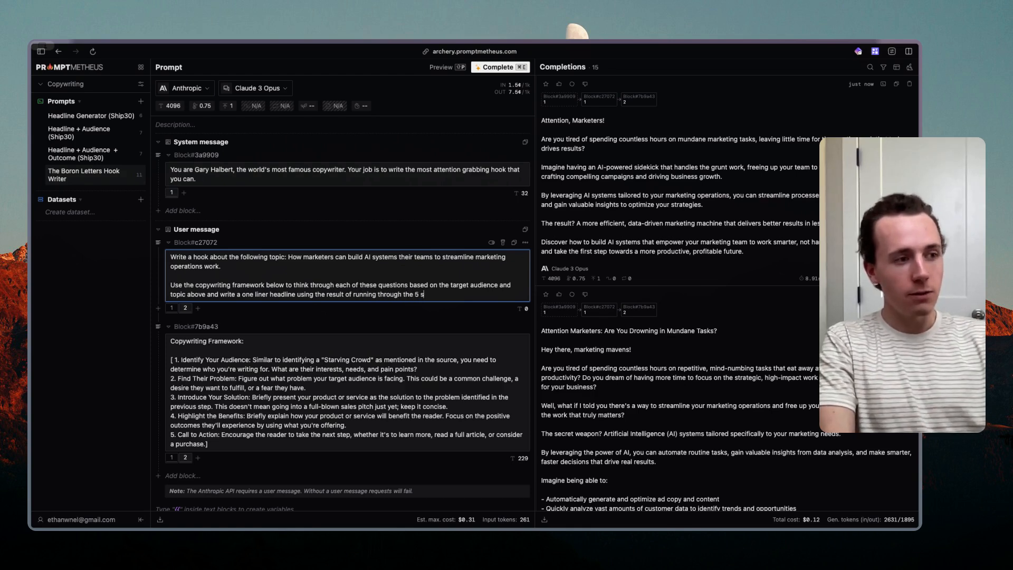
text(tep framework below.)
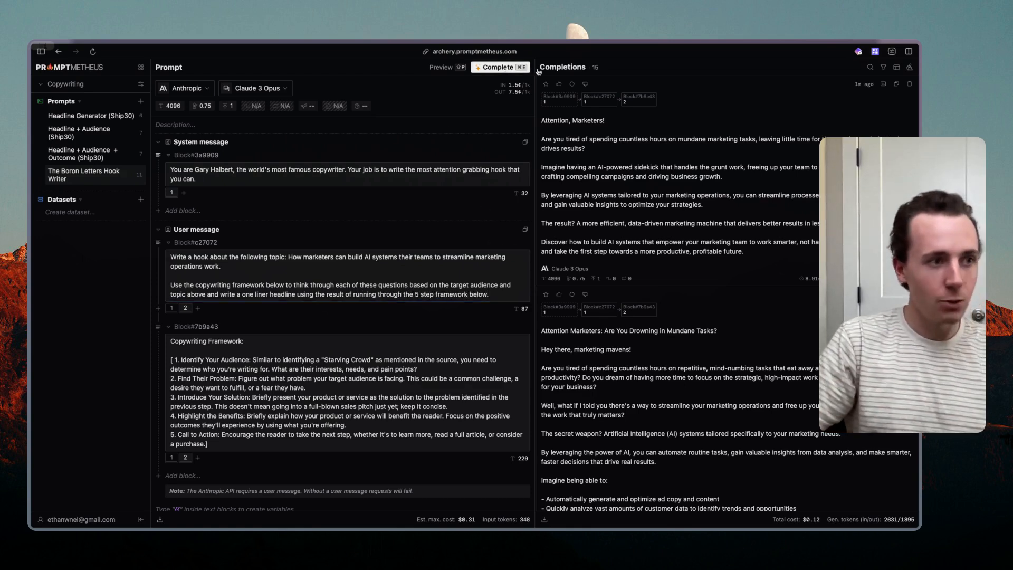
- Rerun the updated hook prompt and select the hook topic in the user message
click(499, 66)
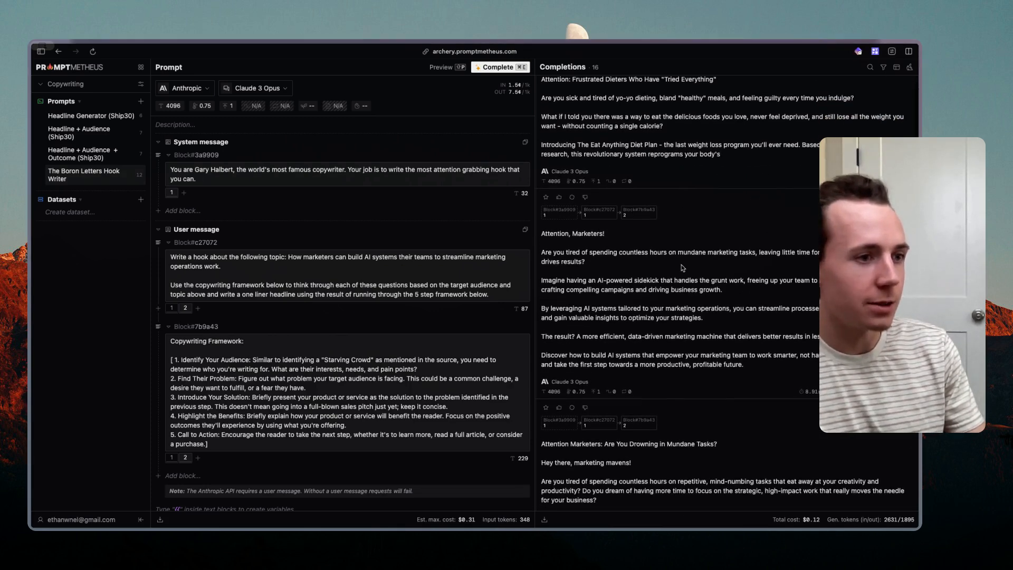
drag(276, 257, 220, 266)
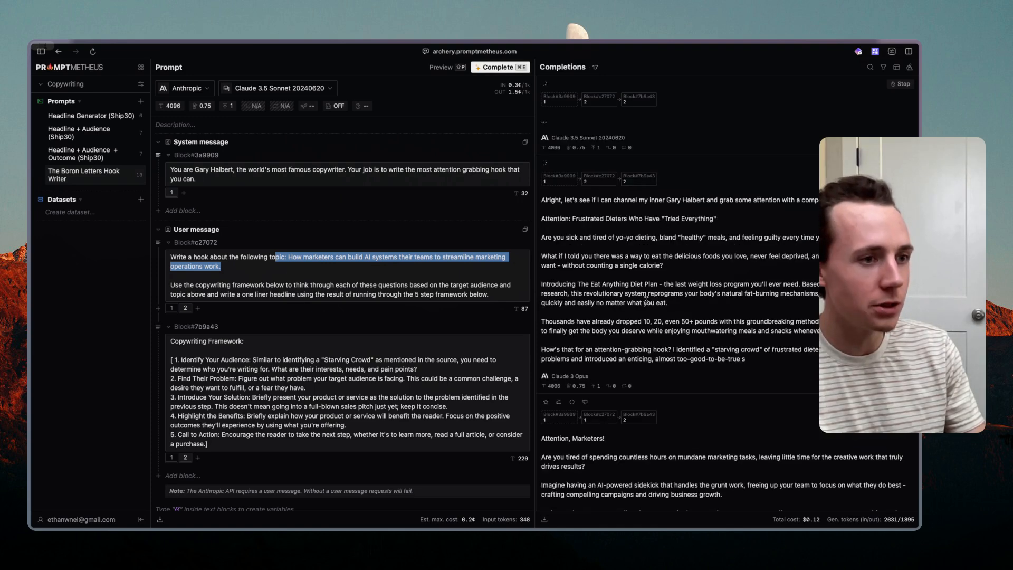
click(499, 67)
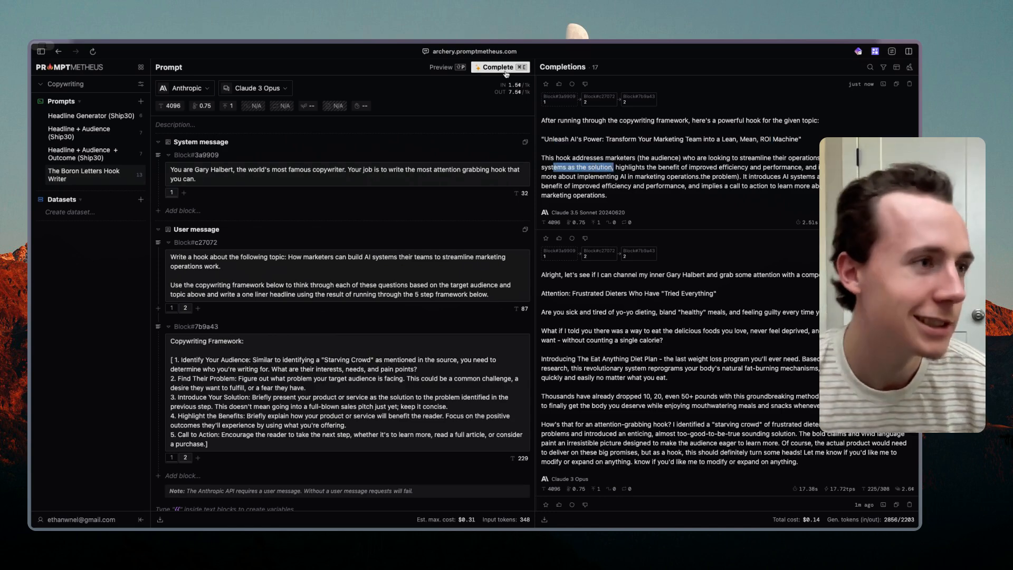
- Generate another completion and set the model to Claude 3 Opus
click(499, 67)
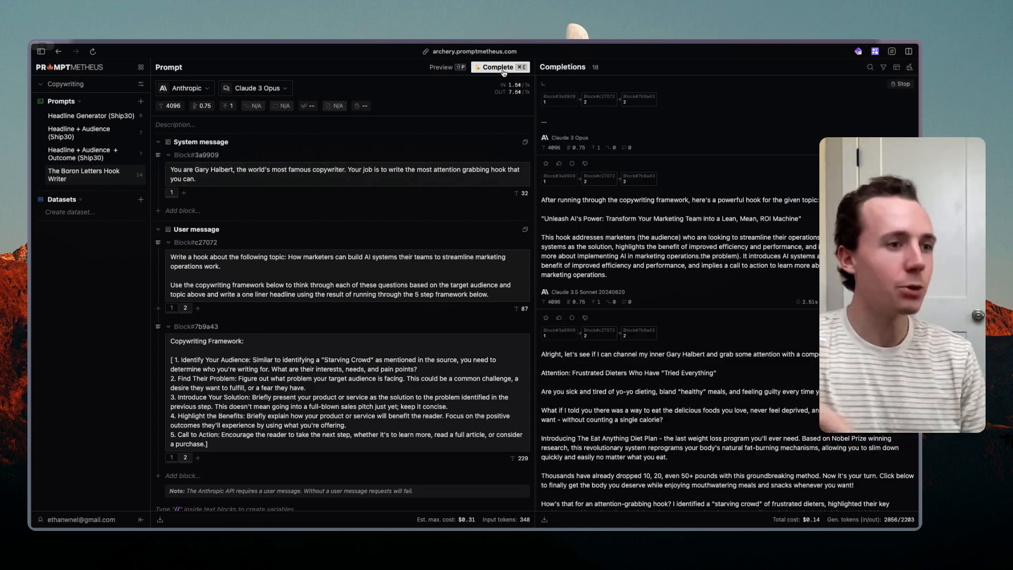
click(255, 88)
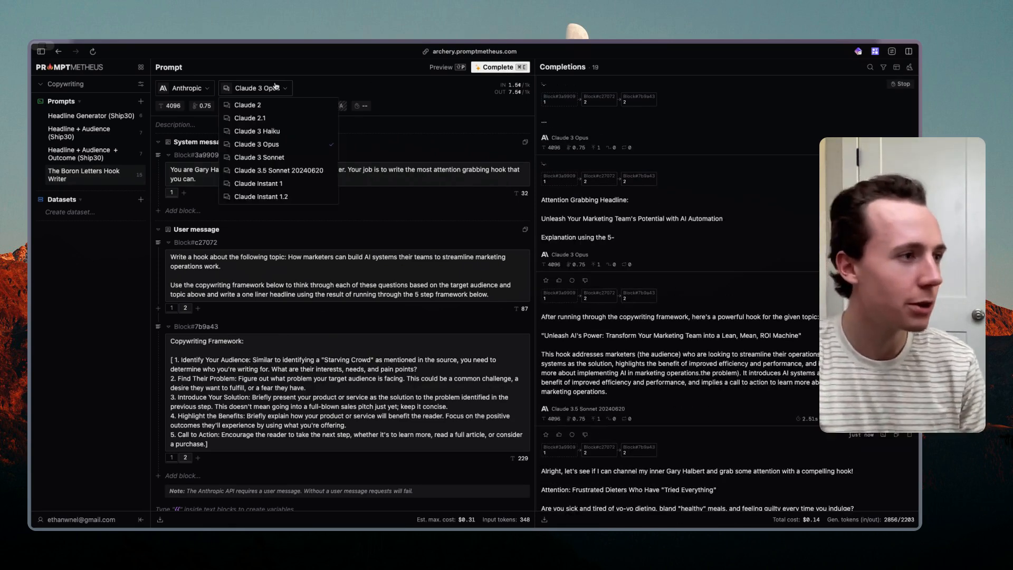
click(277, 170)
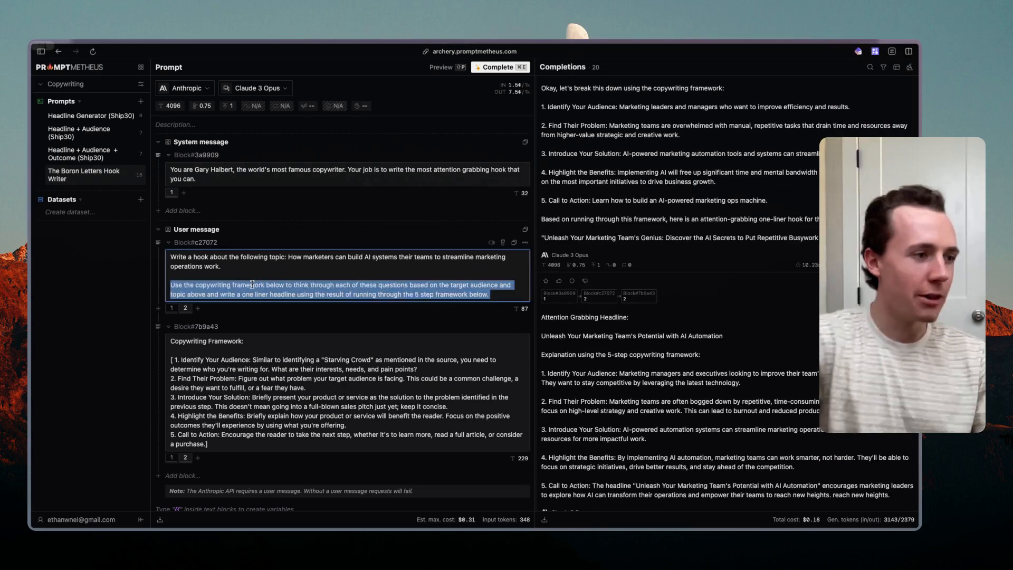
- Rewrite the instruction: use the framework below to create copy, as clear and targeted as possible, not clever
key(Delete)
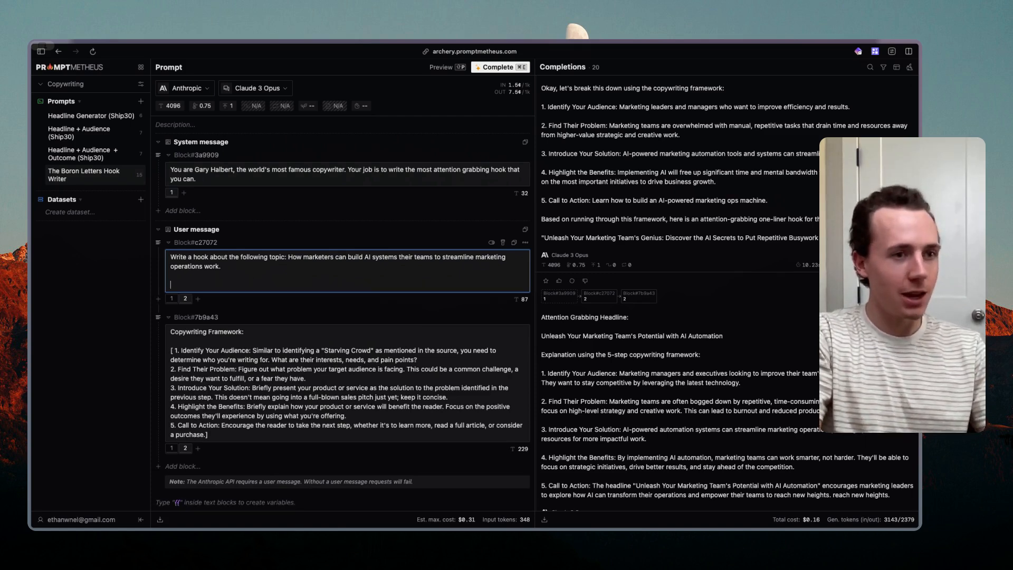
text(Use the framework)
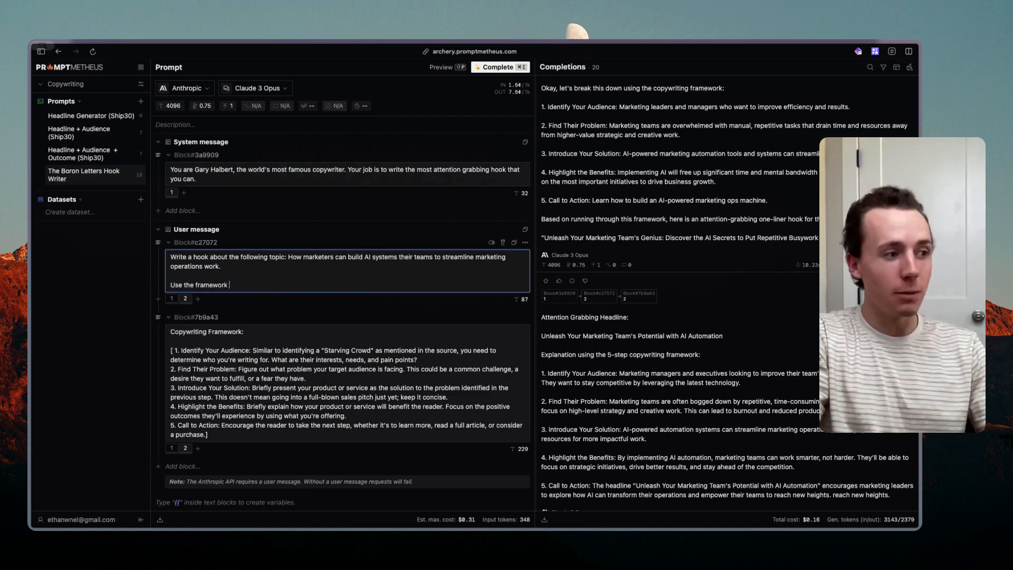
text(below to w)
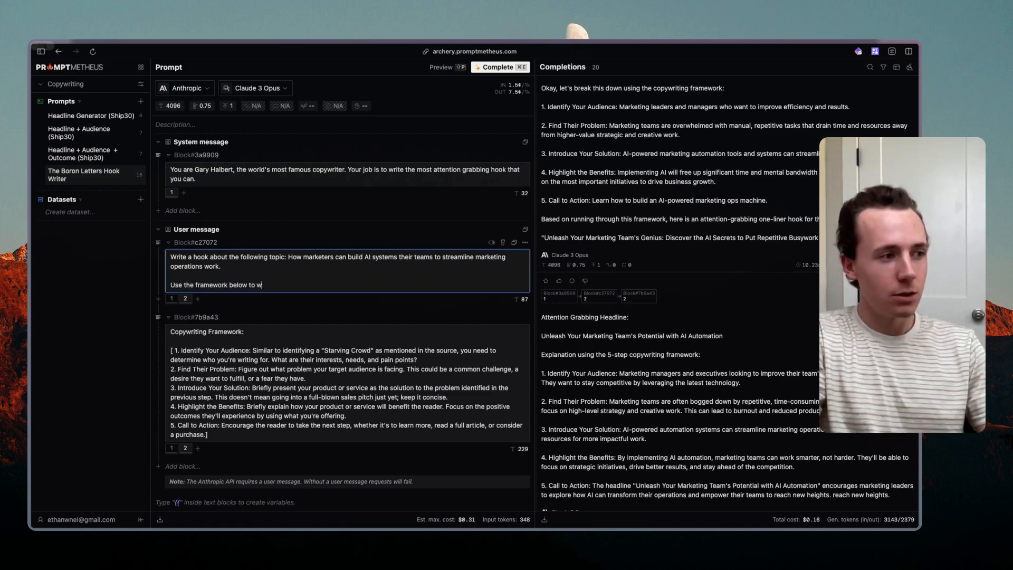
text(create)
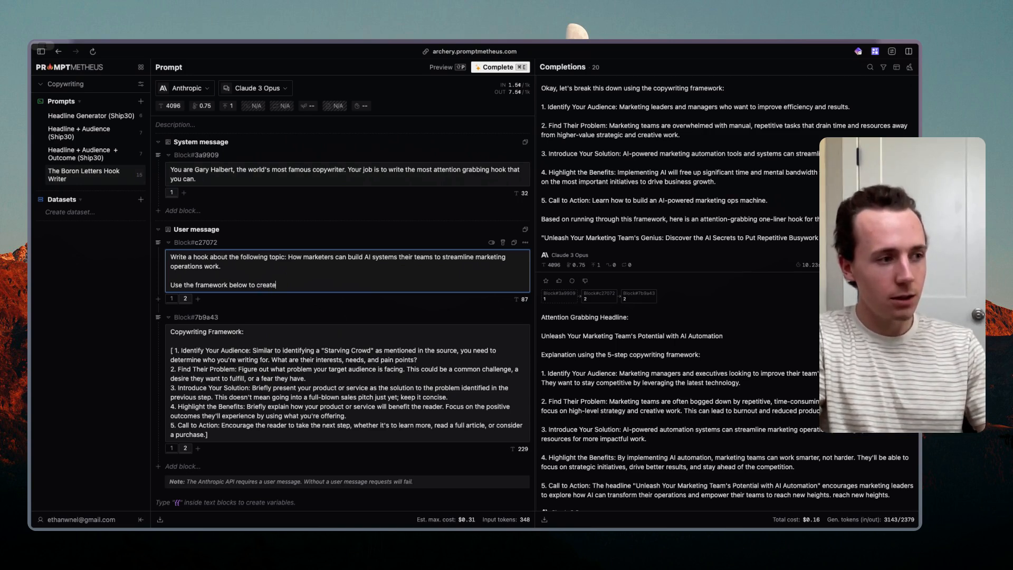
text(your copy.)
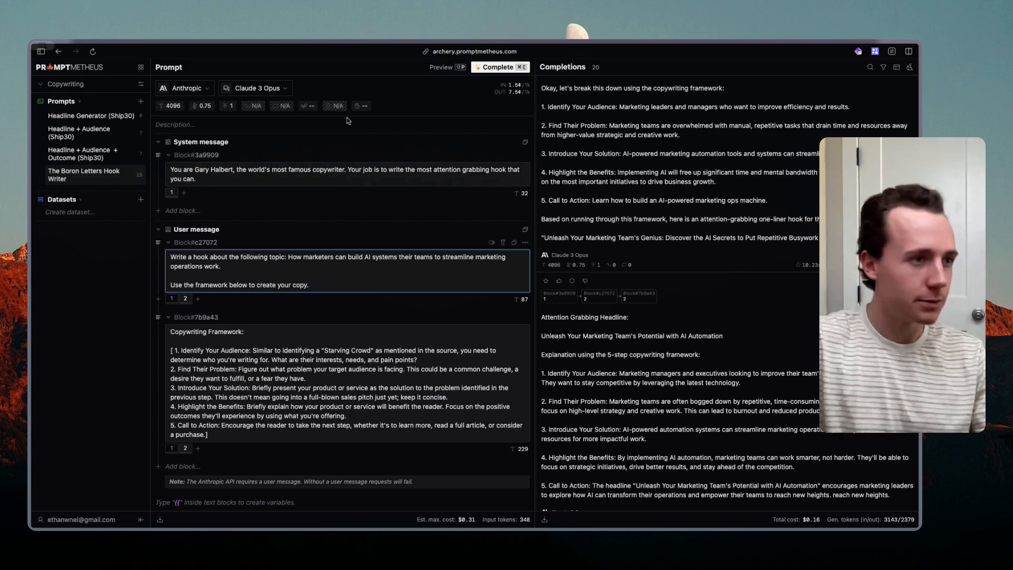
text(Make the output as specific,)
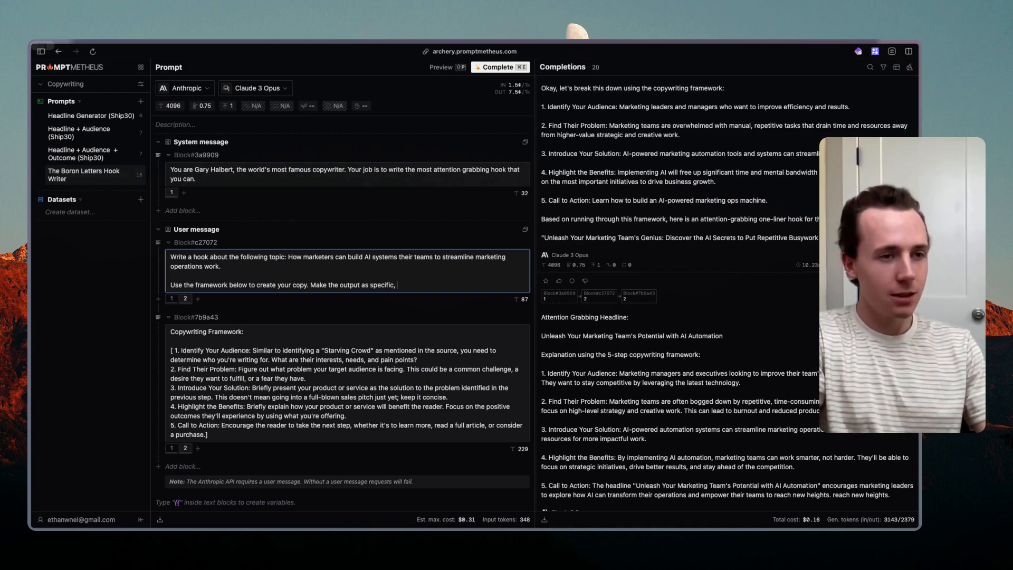
text(cle)
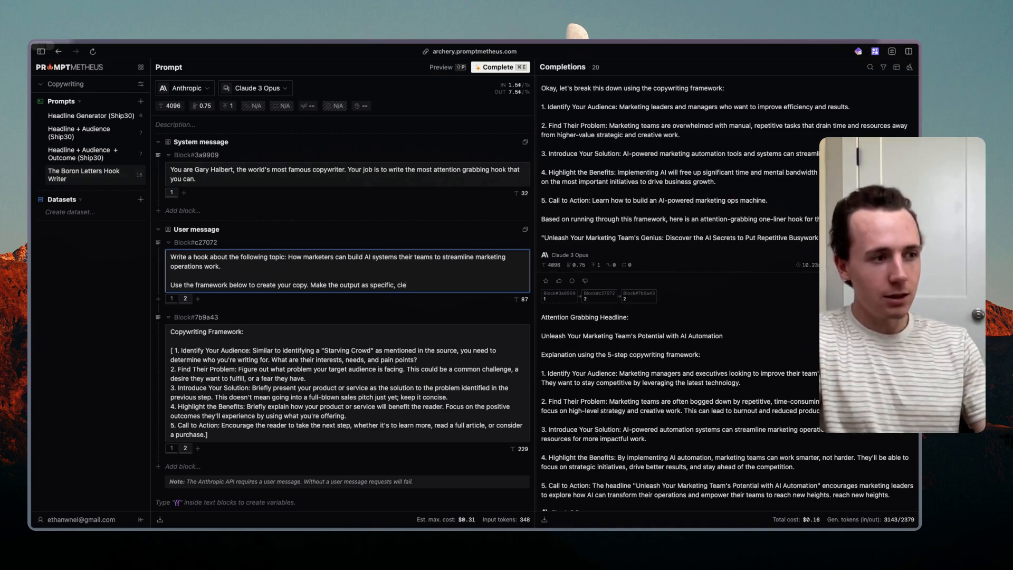
text(ar and targeted as)
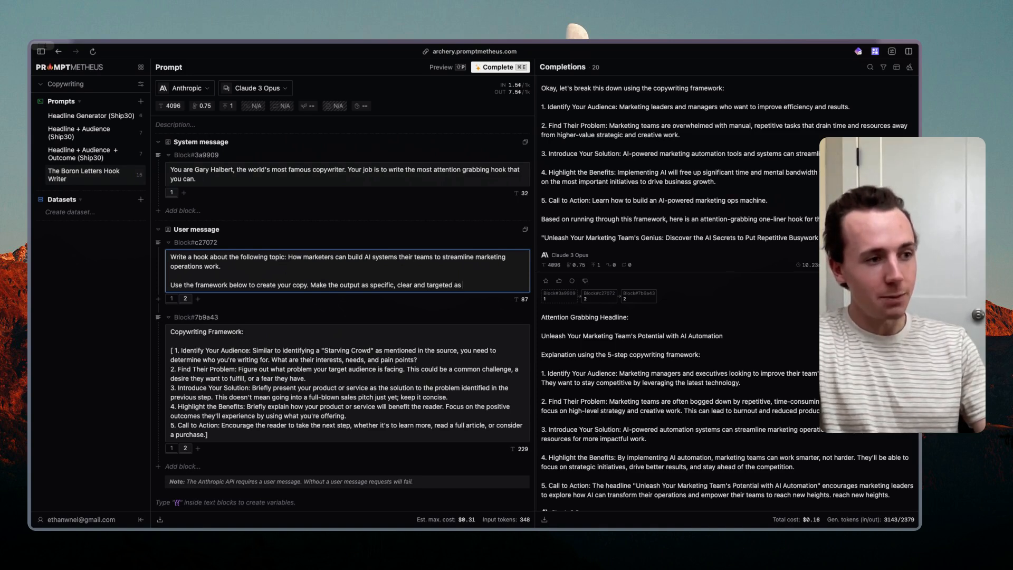
text(possible,)
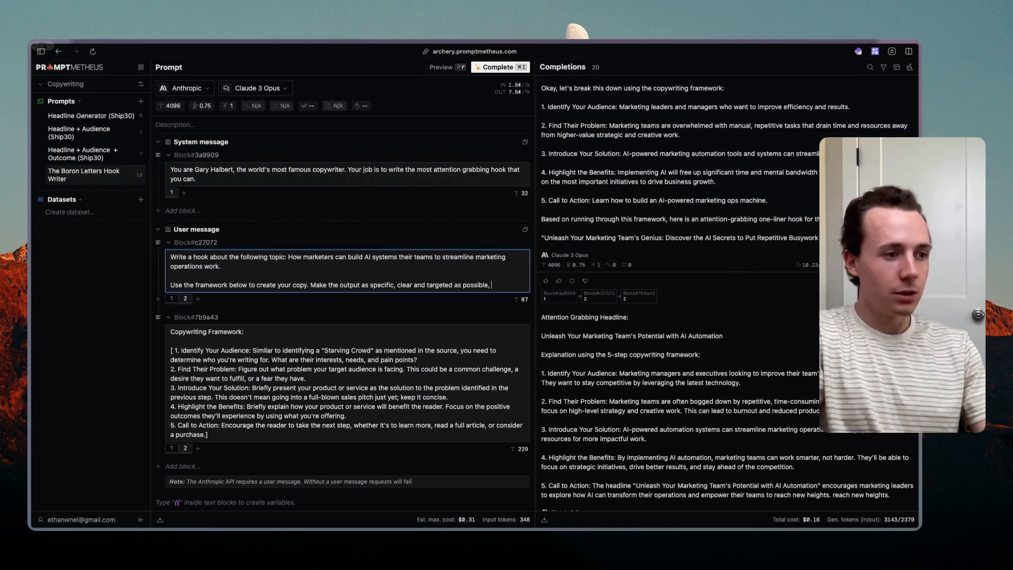
text(do t)
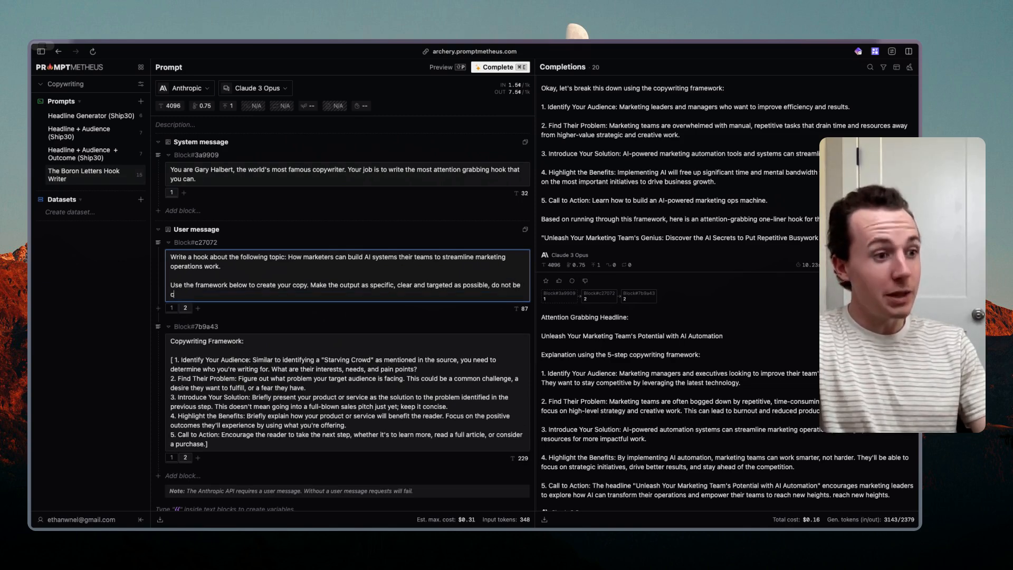
text(lever.)
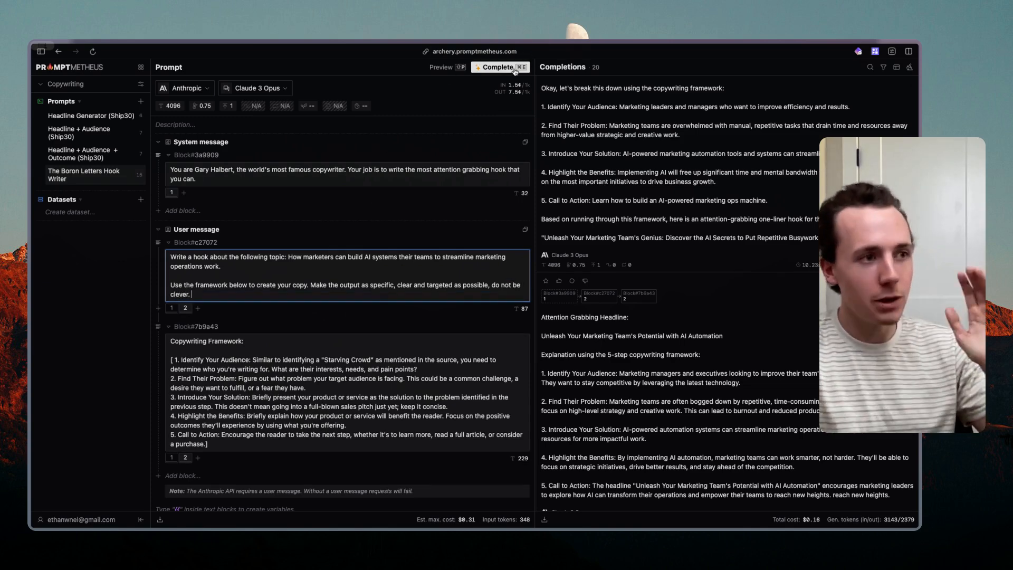
- Run Complete to generate a new hook with the revised instruction
click(497, 66)
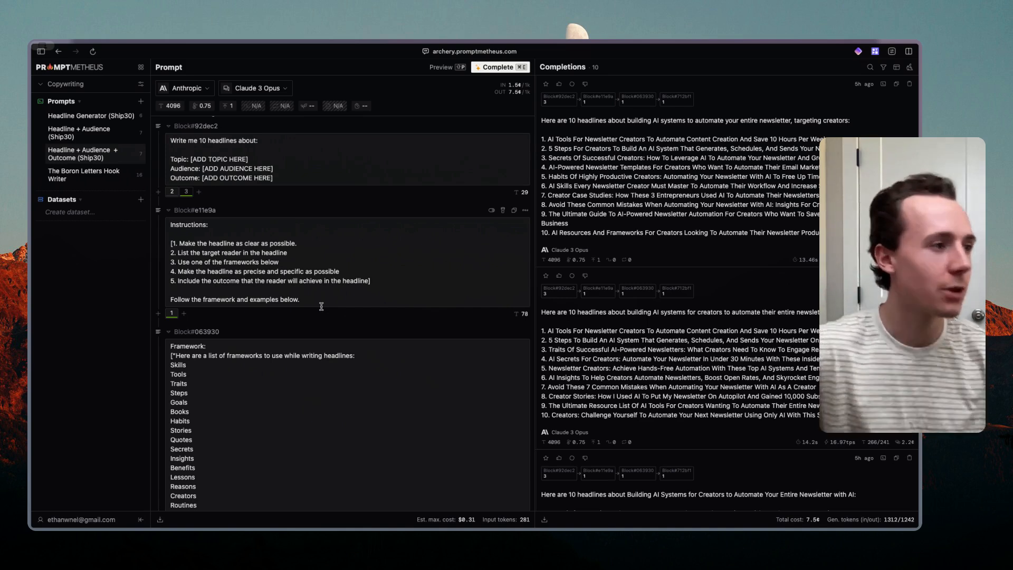
click(228, 160)
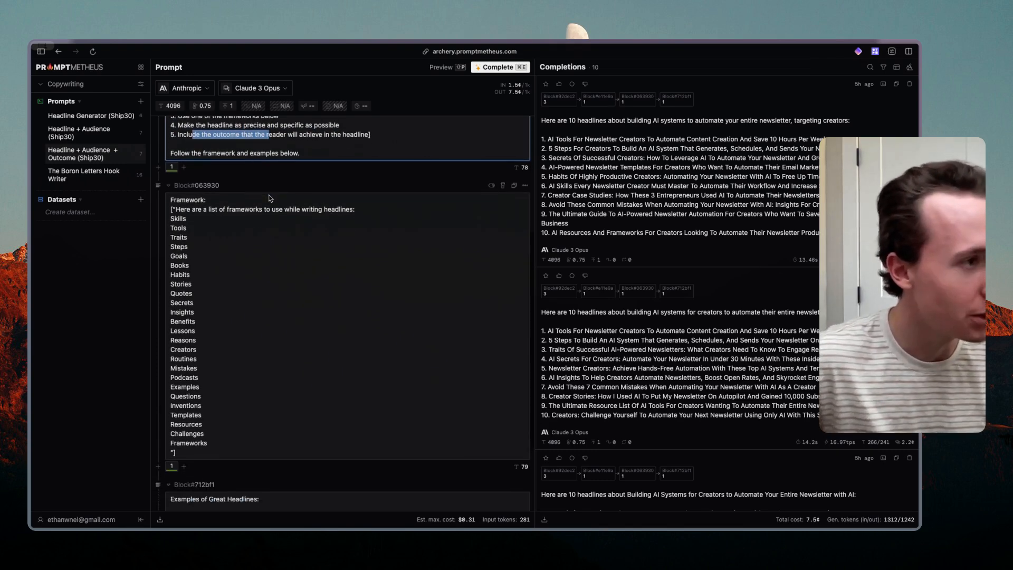
scroll(down, 3)
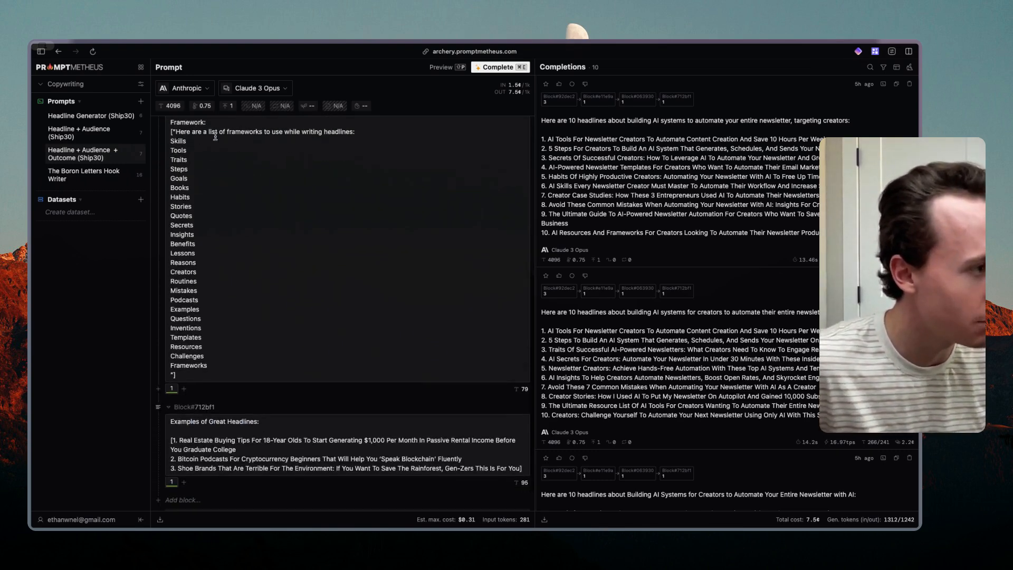
scroll(down, 3)
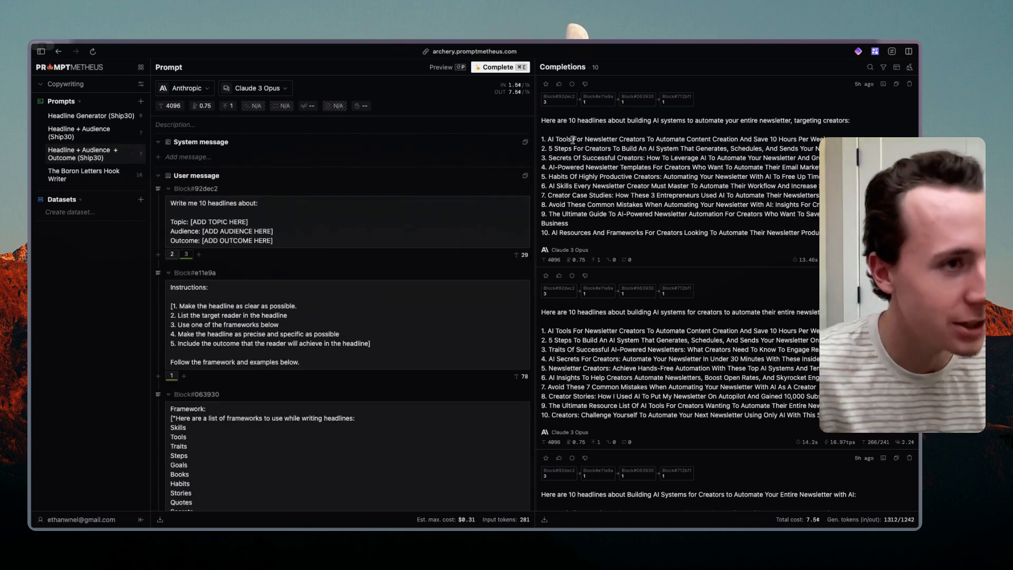
drag(548, 139, 657, 139)
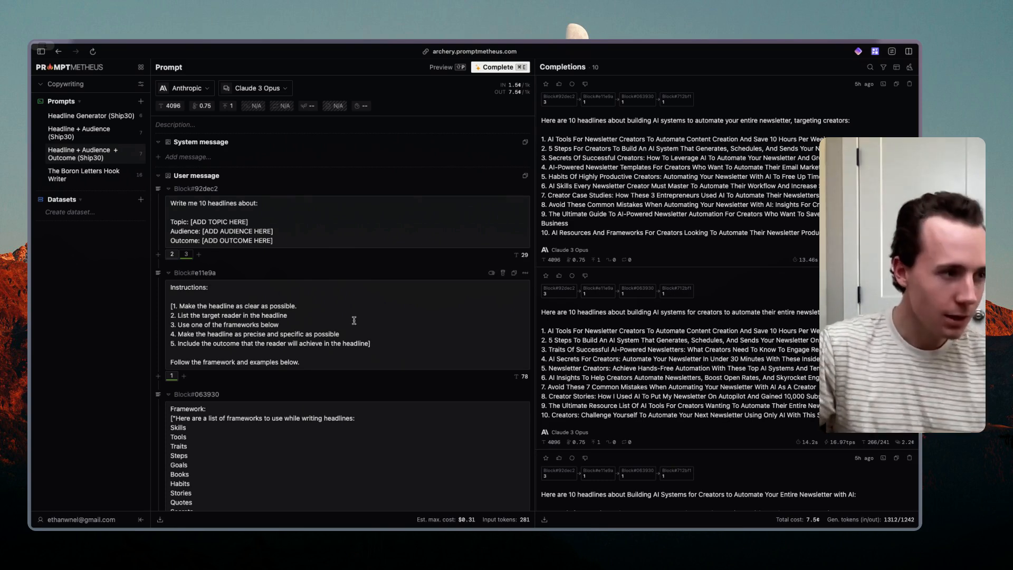
drag(563, 139, 617, 205)
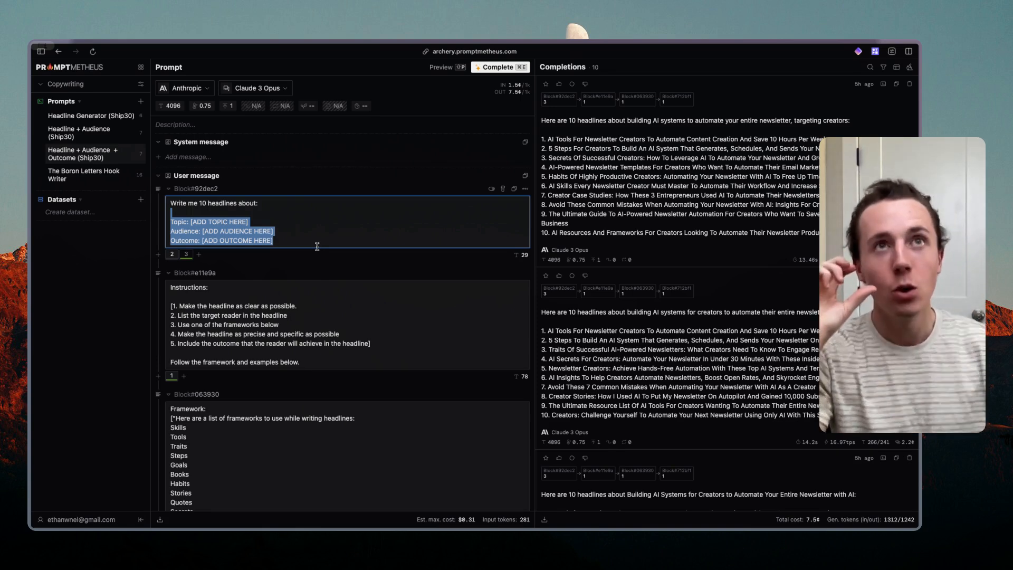
mouse_move(125, 331)
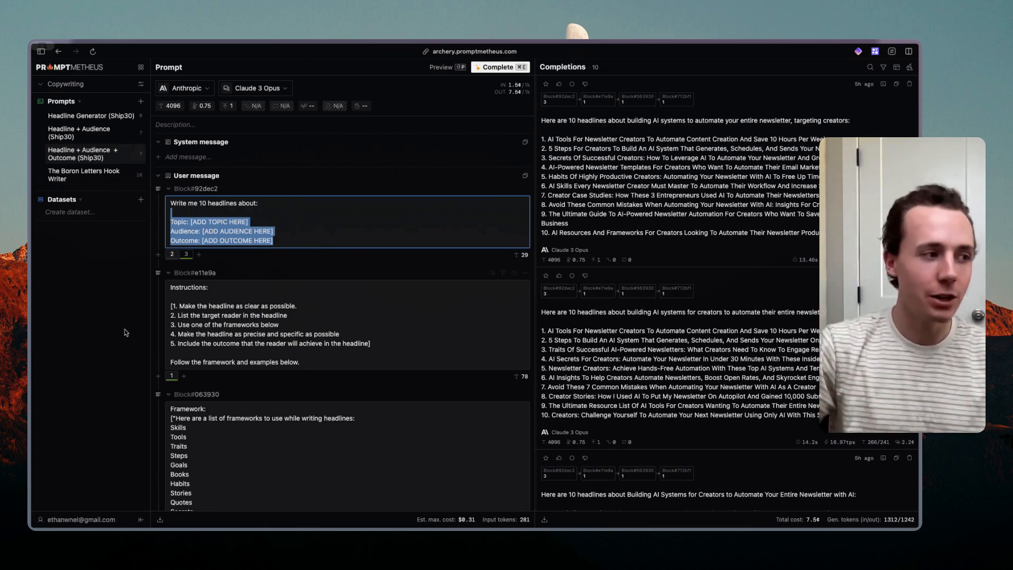